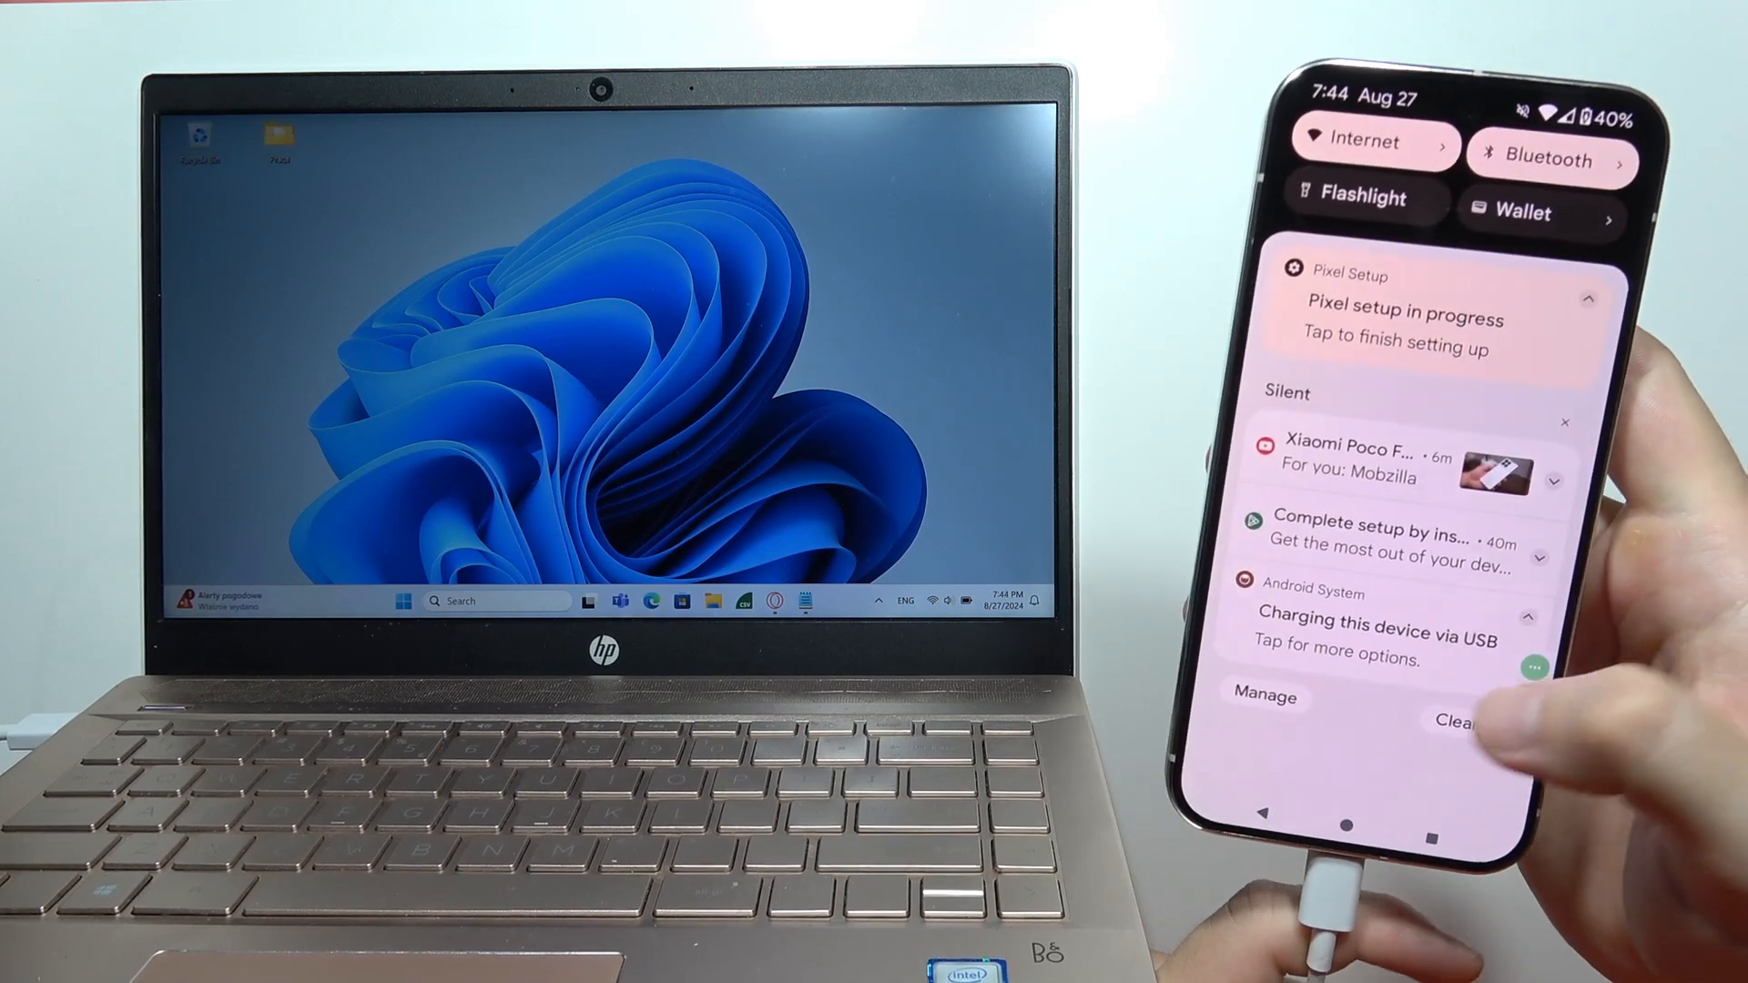
- Switch the phone's USB connection to File transfer / Android Auto in USB Preferences
click(1380, 639)
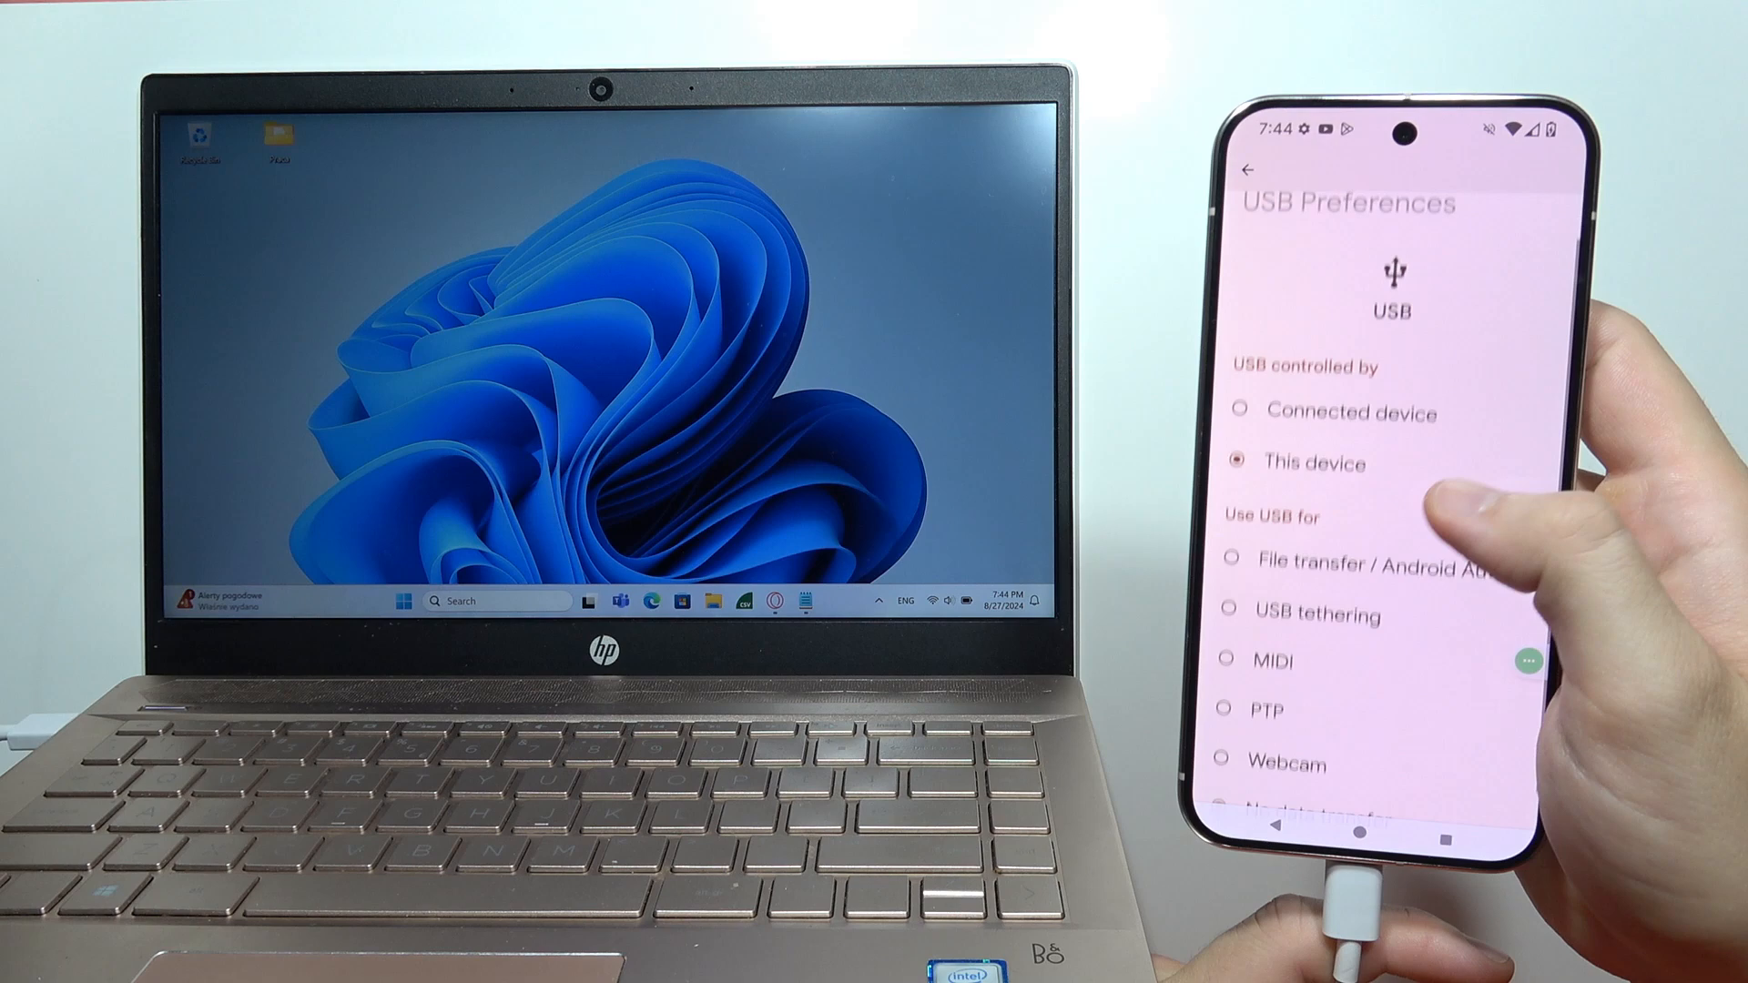
scroll(down, 3)
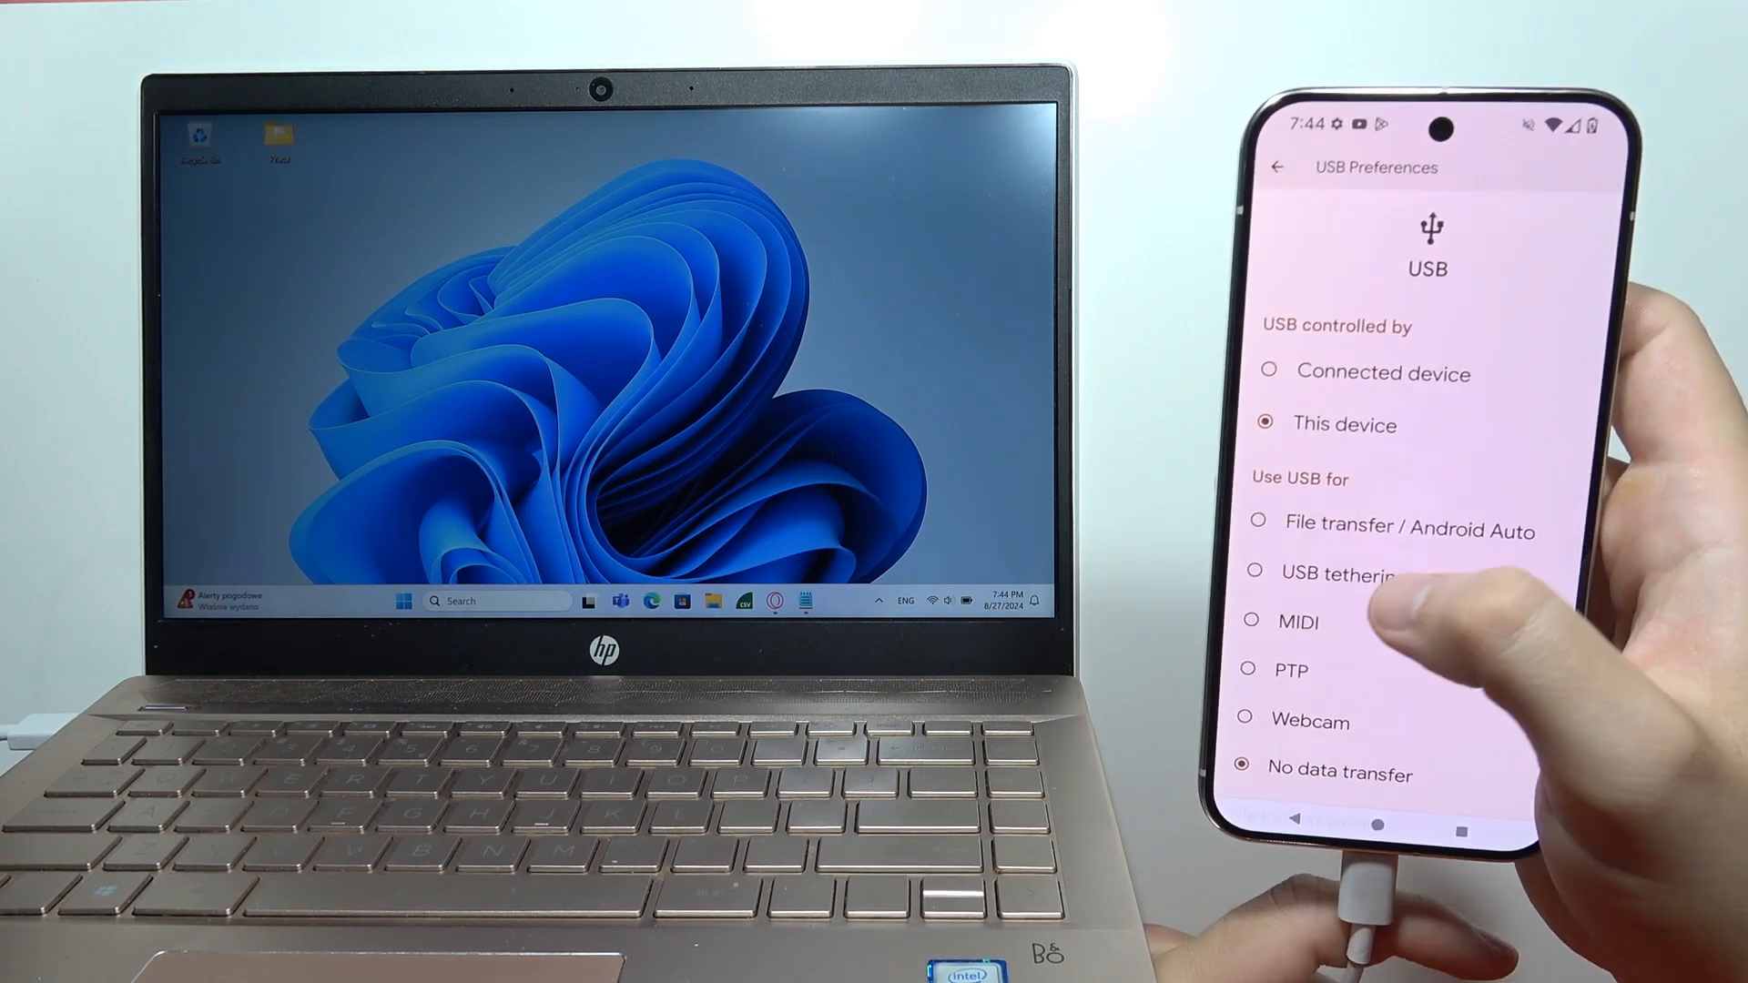
click(1258, 524)
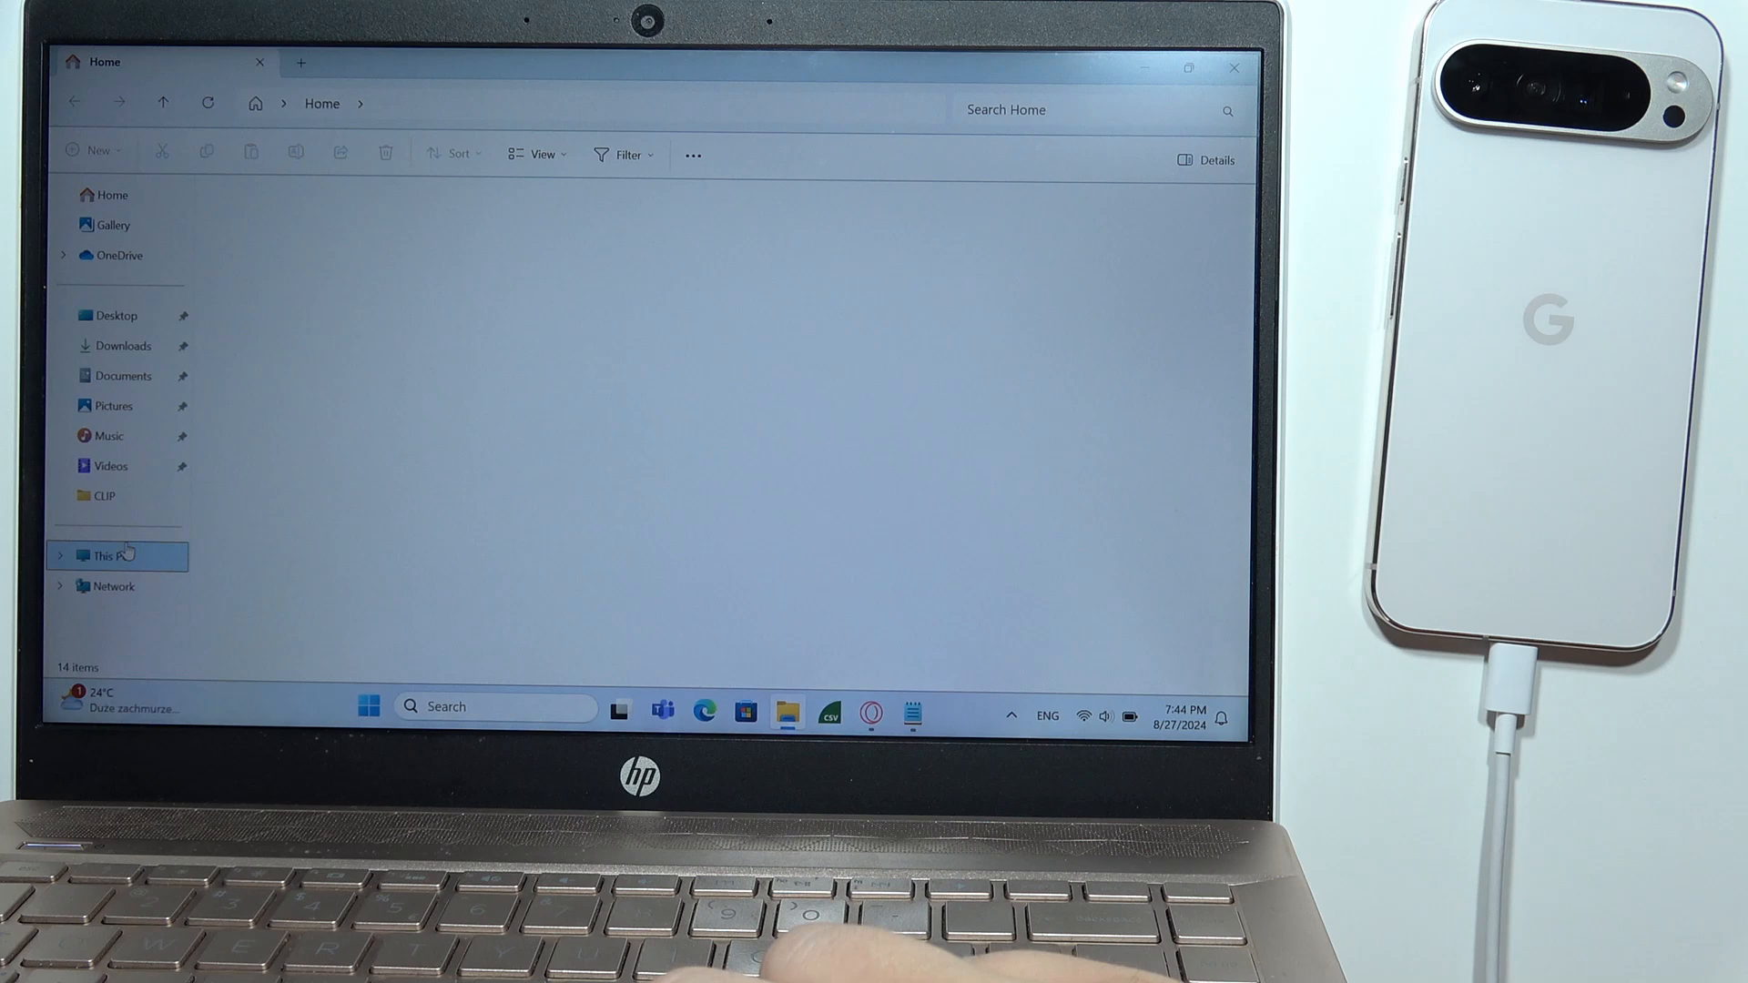
- Browse This PC into the Pixel 9 Pro XL's Internal shared storage
click(111, 555)
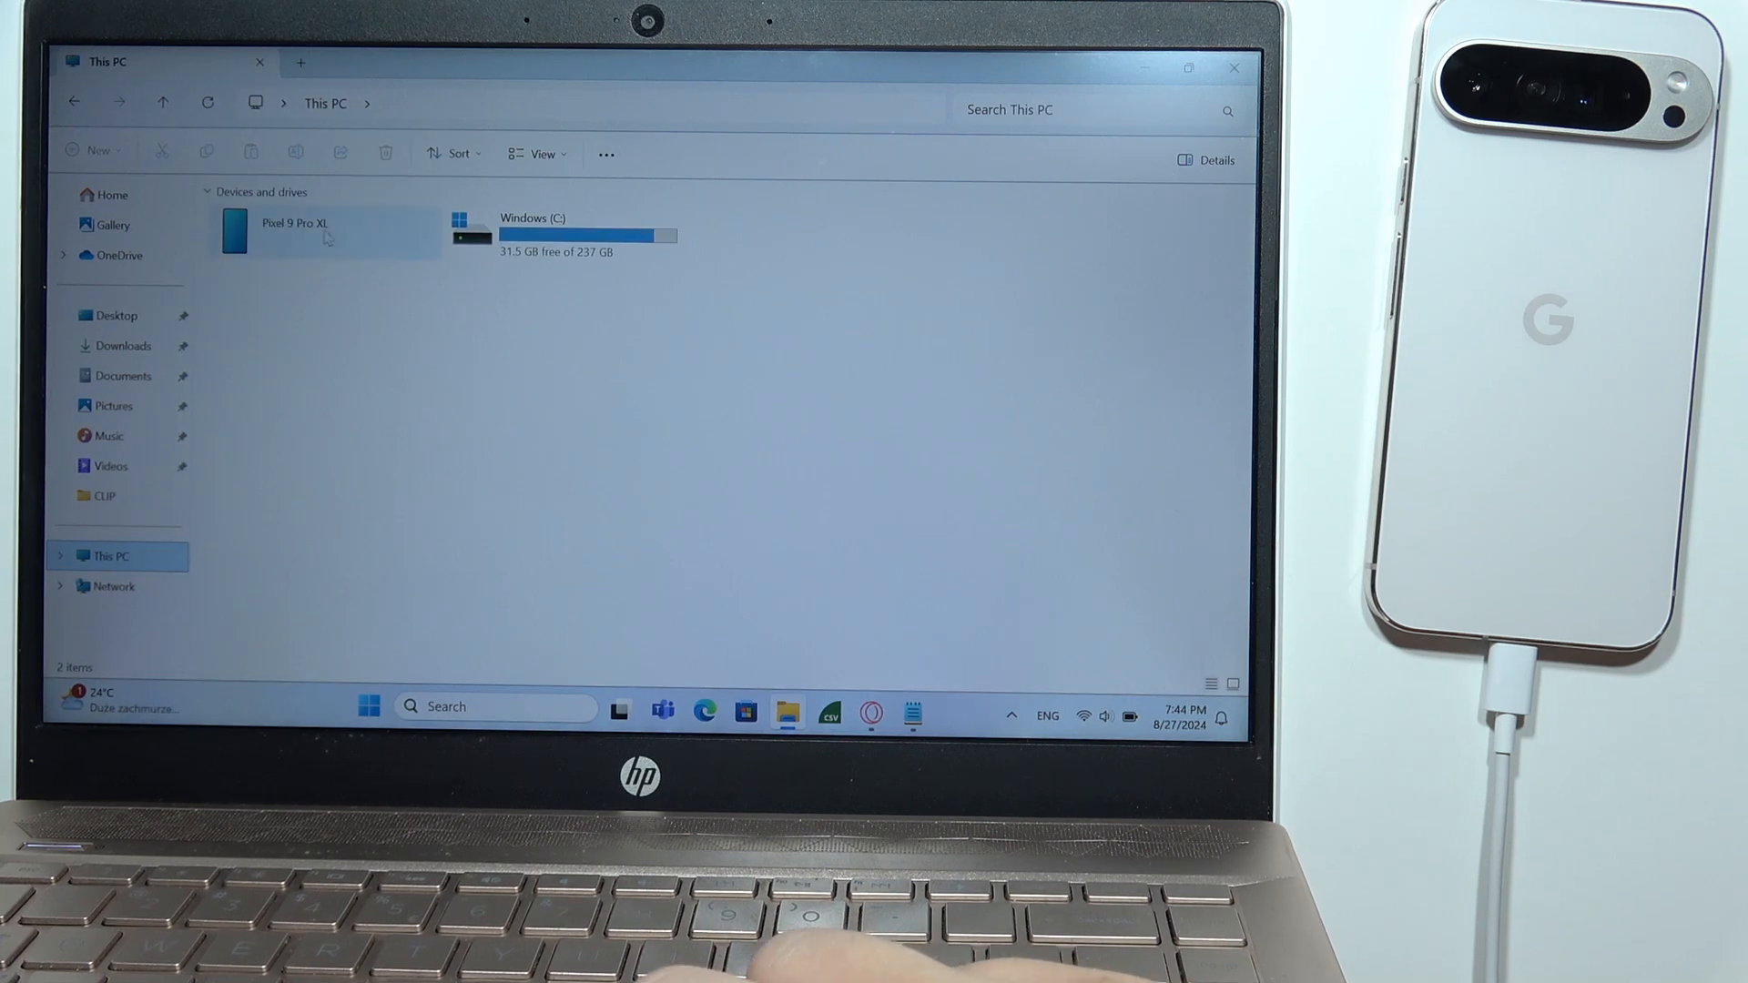
double_click(293, 227)
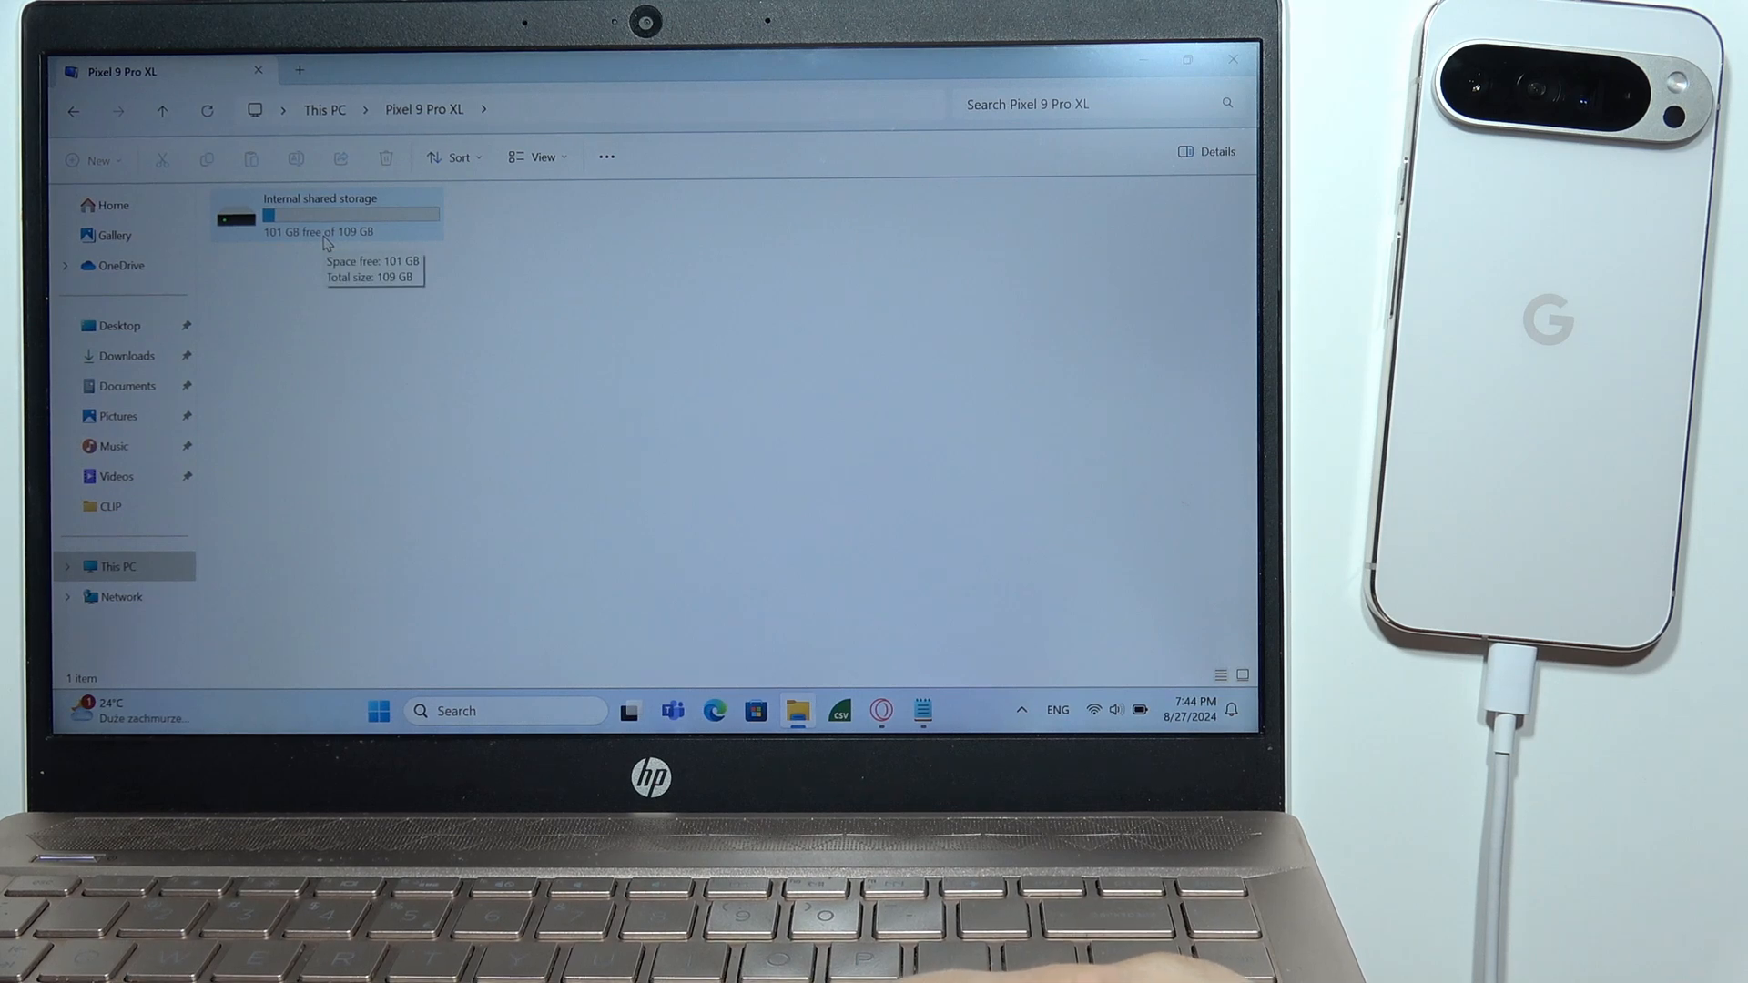
double_click(324, 215)
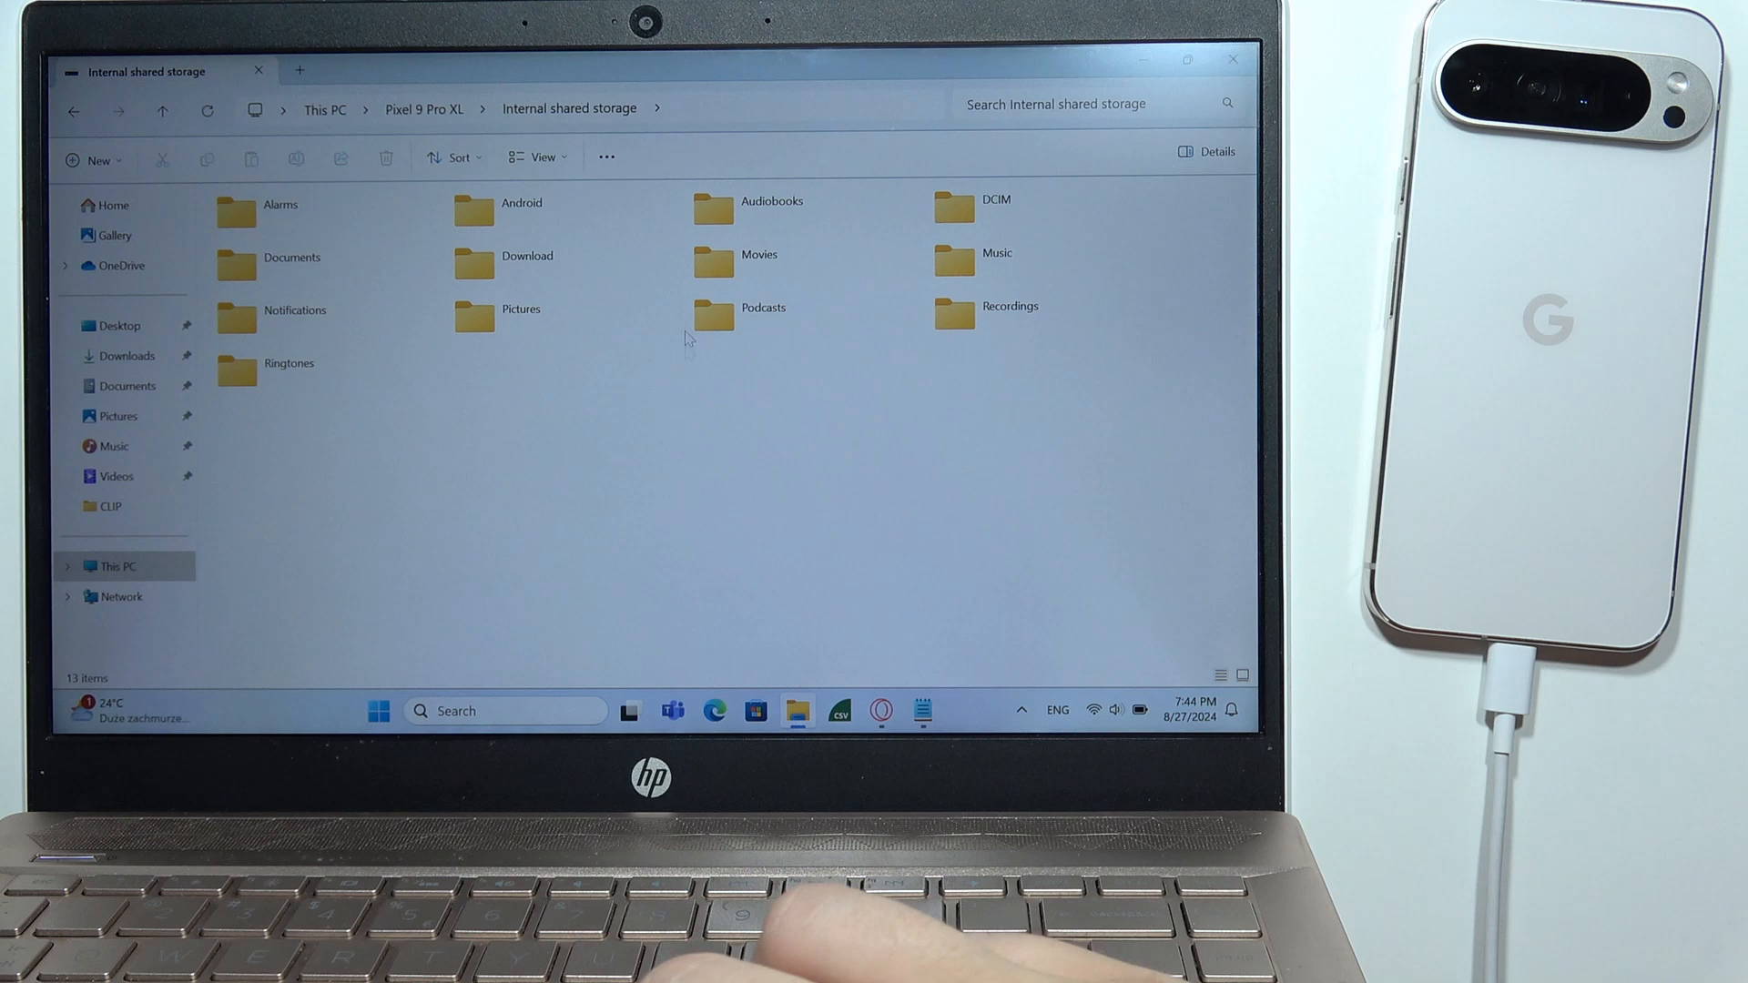
- Navigate into DCIM and then the Camera folder listing the phone's photos and videos
click(994, 208)
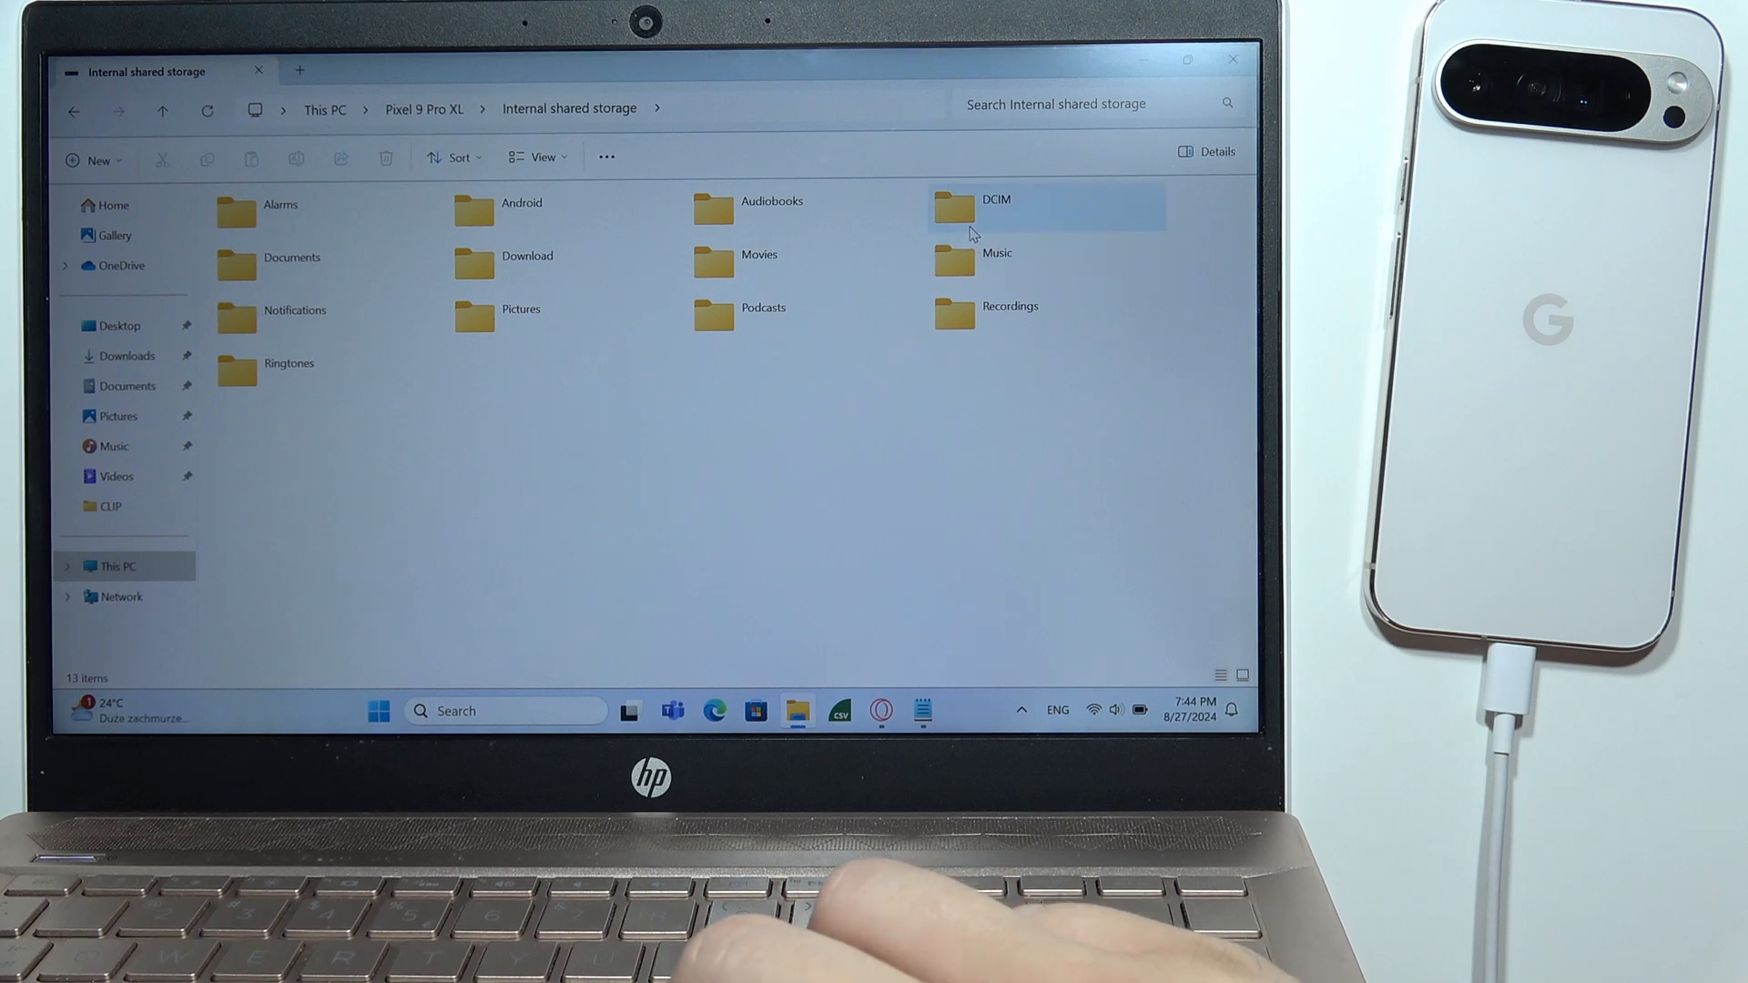
click(995, 206)
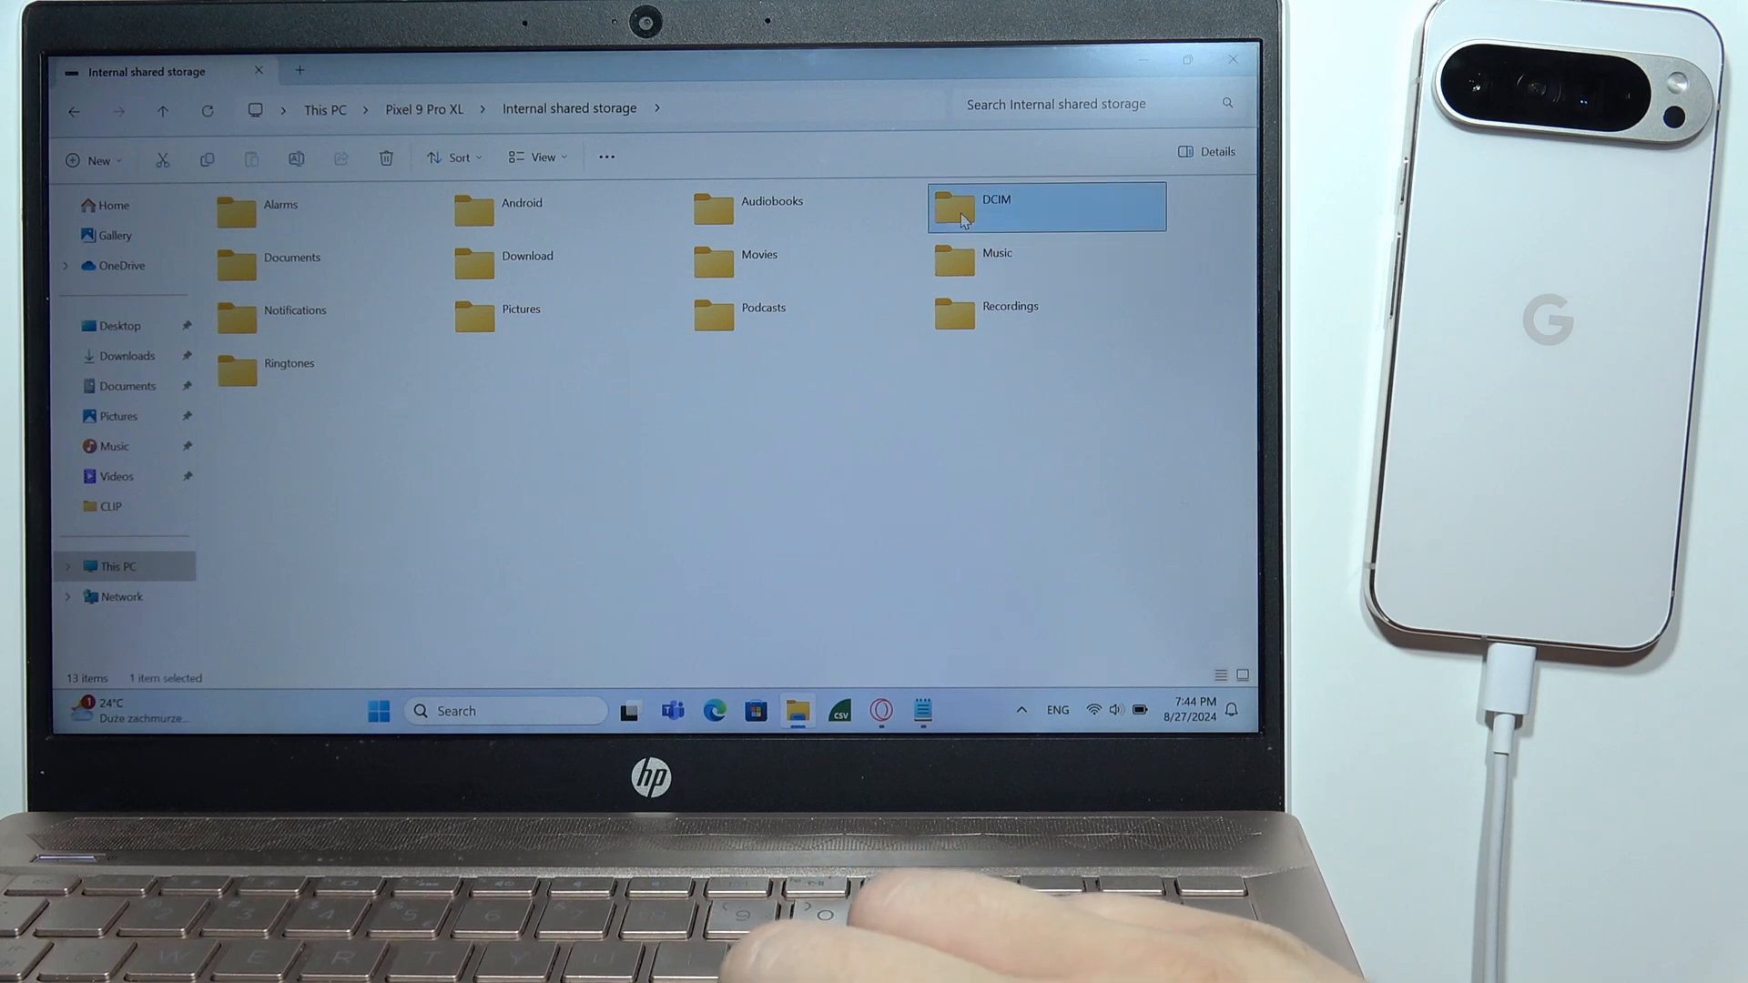
double_click(1045, 206)
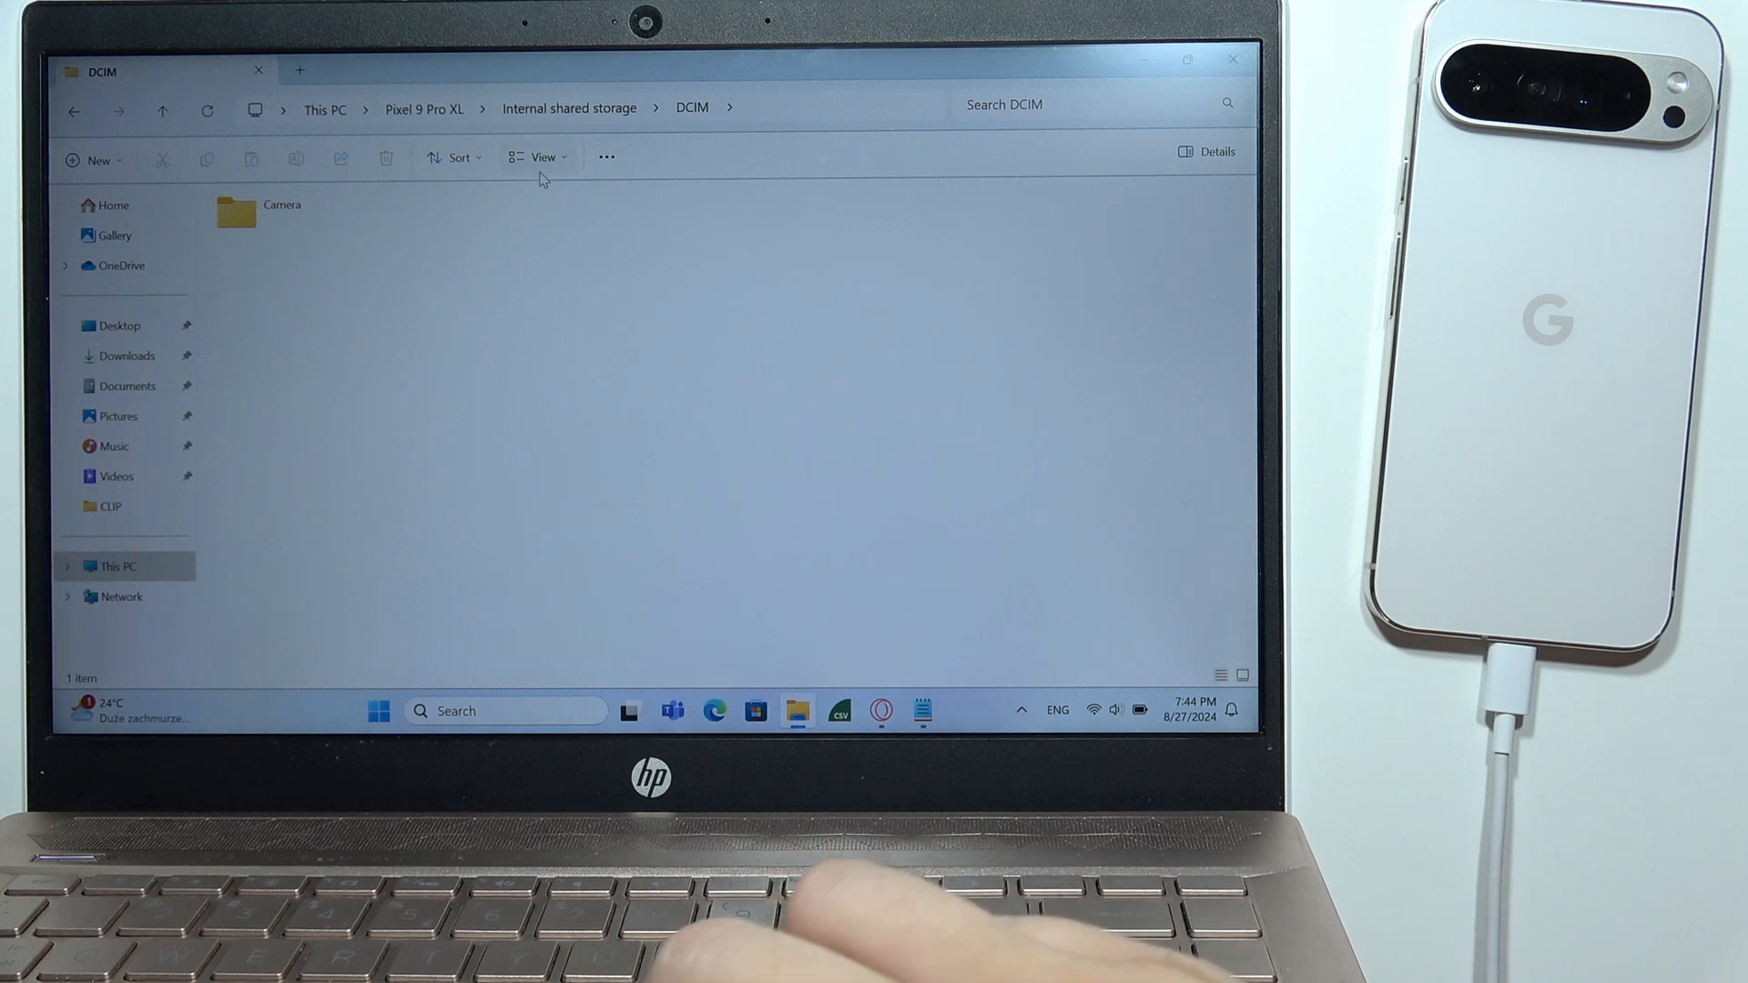
double_click(253, 204)
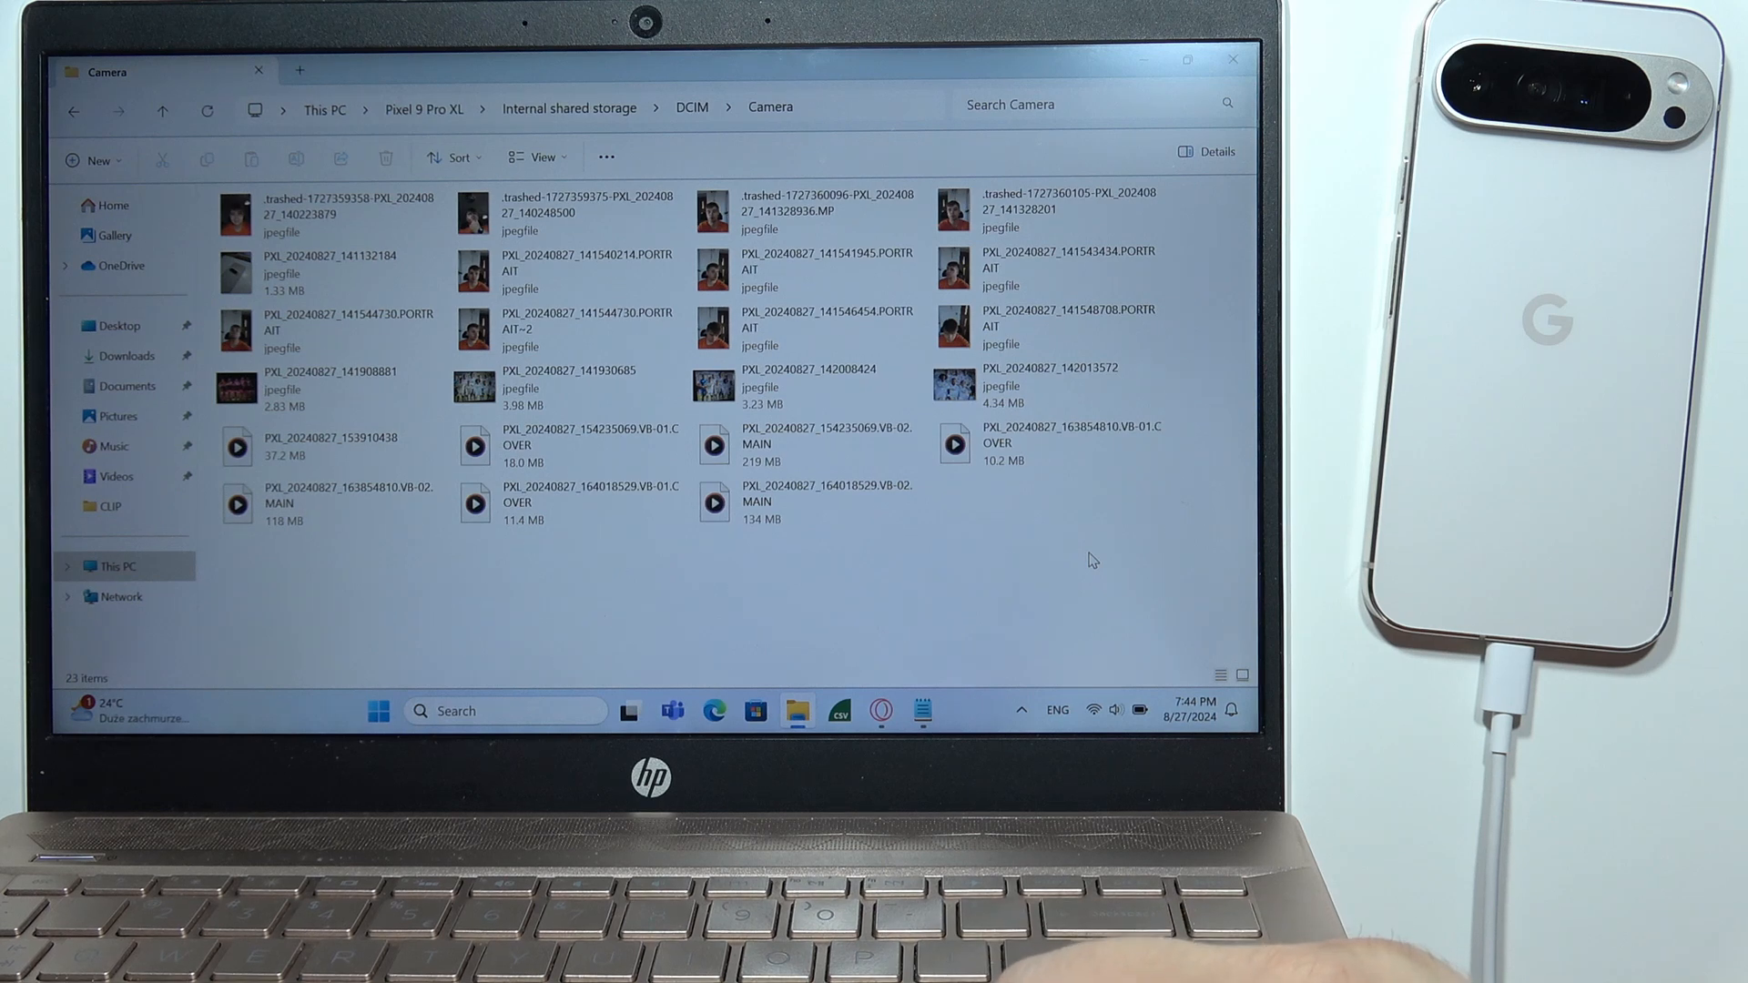
- Select all 23 photos and videos in the Camera folder and copy them
drag(457, 311, 1087, 524)
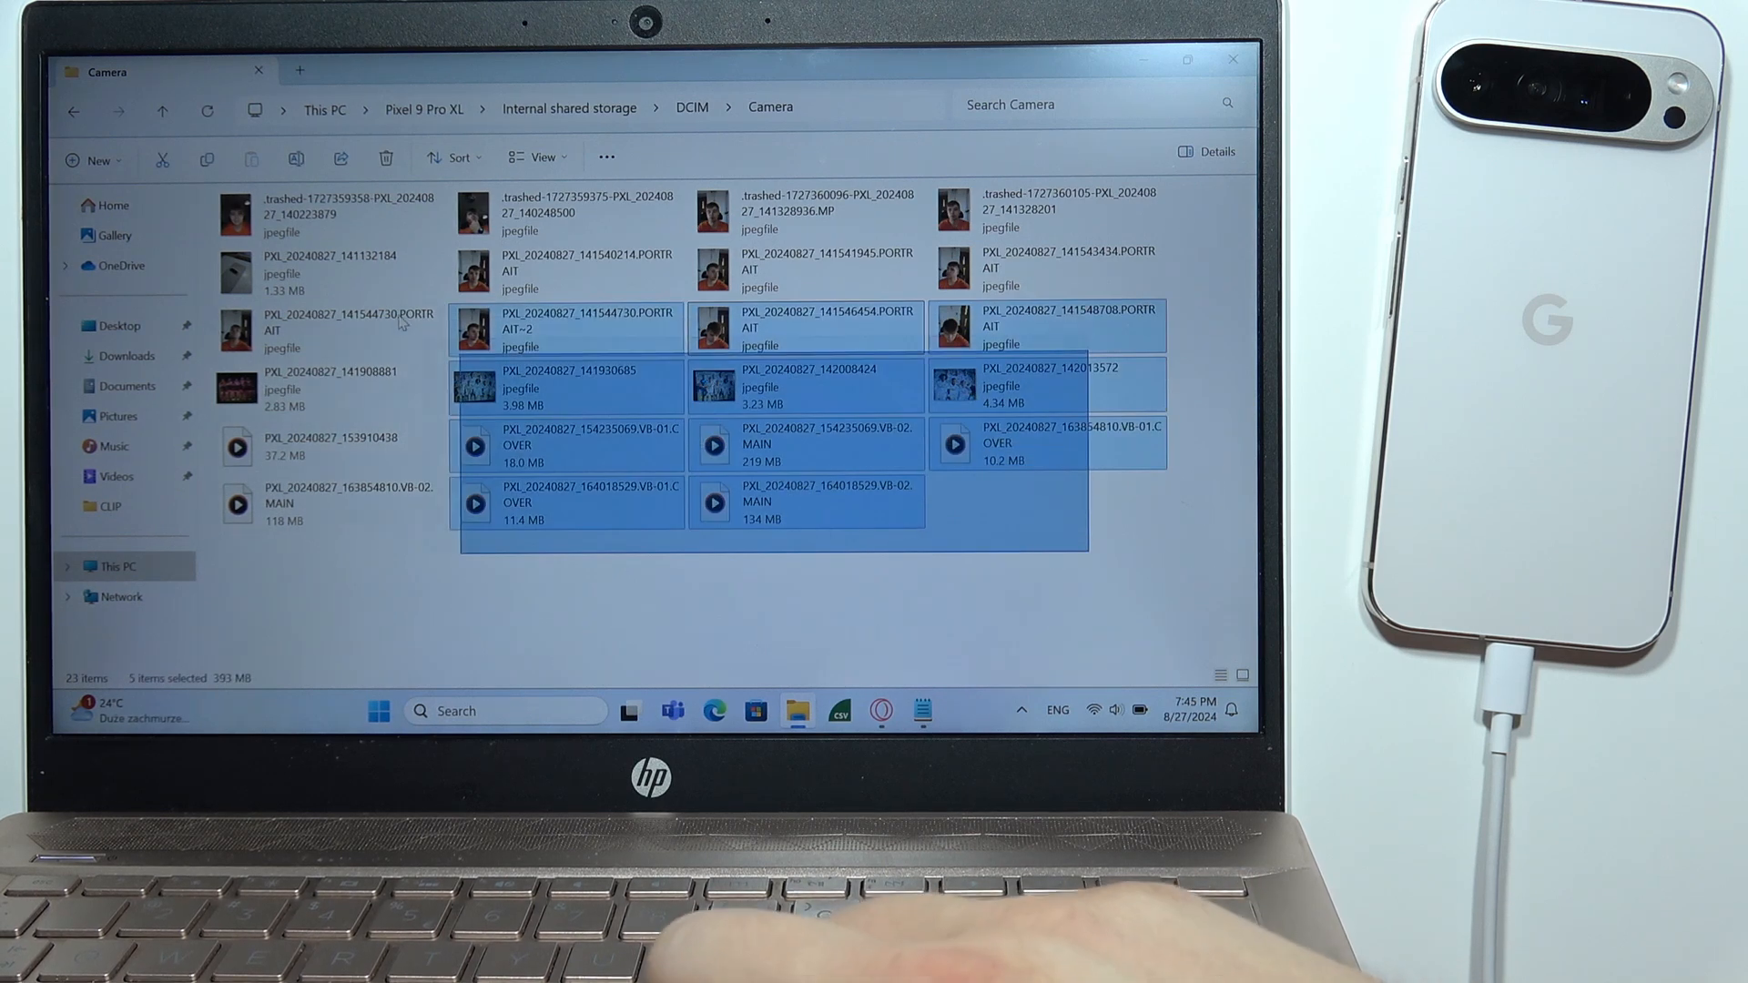
key(ctrl+a)
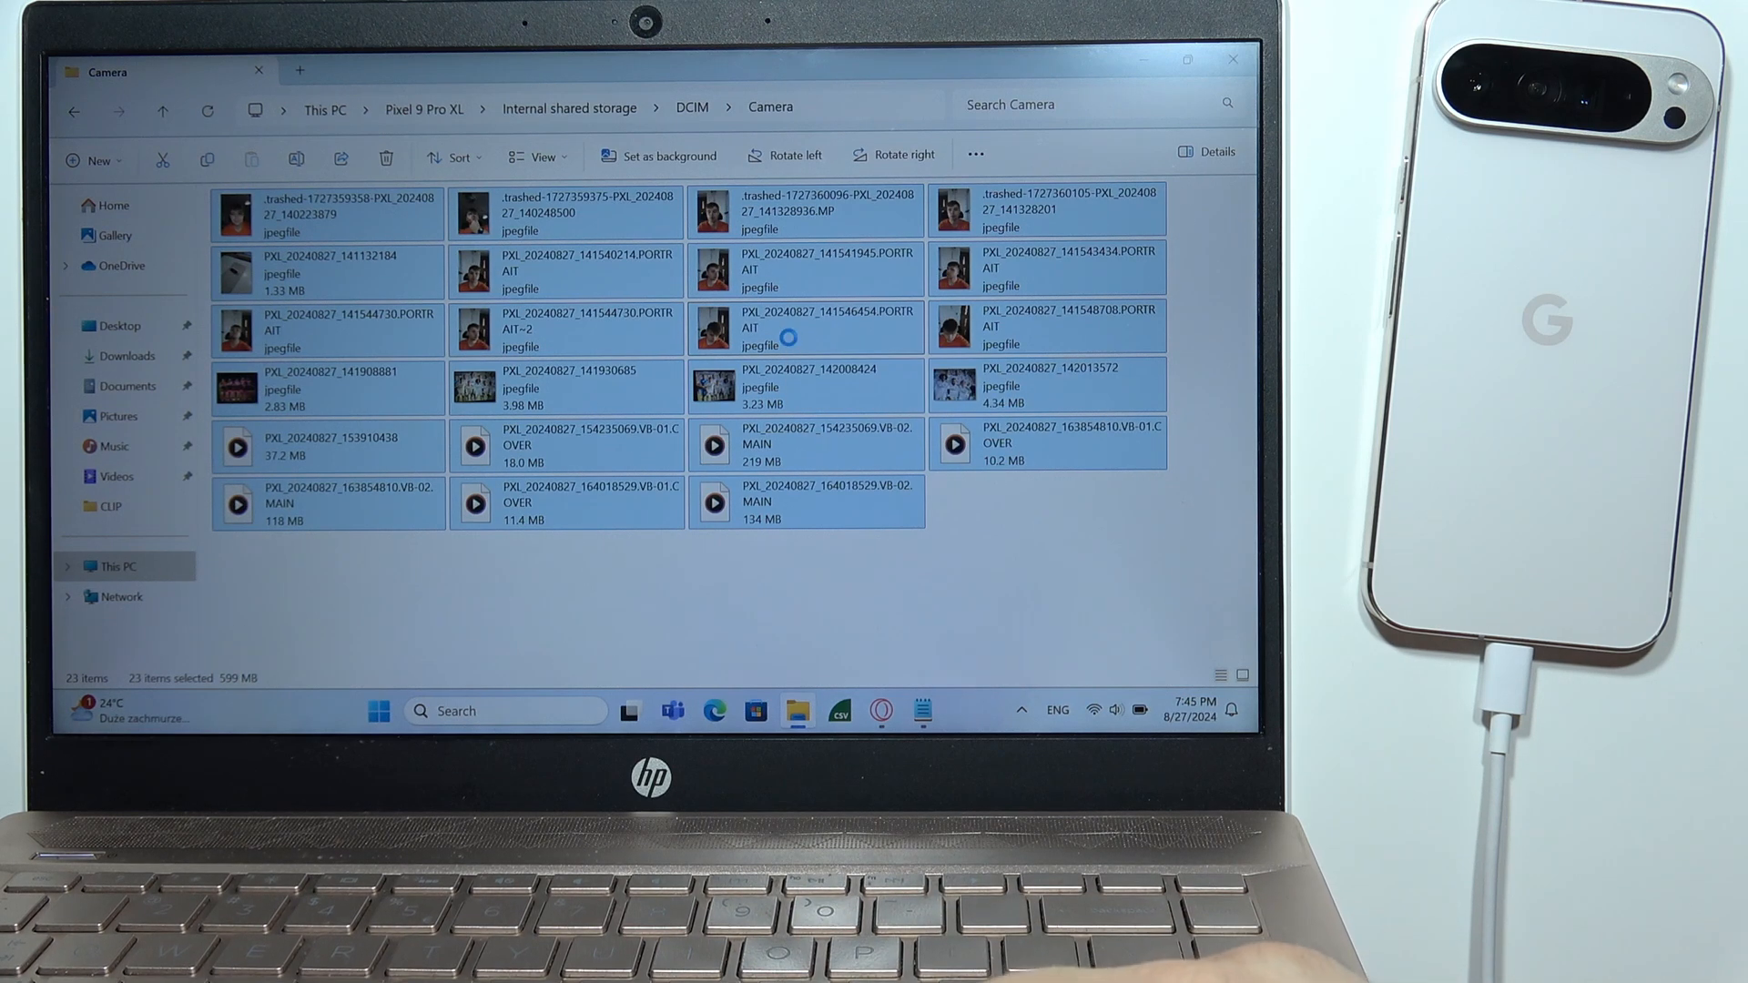
right_click(787, 346)
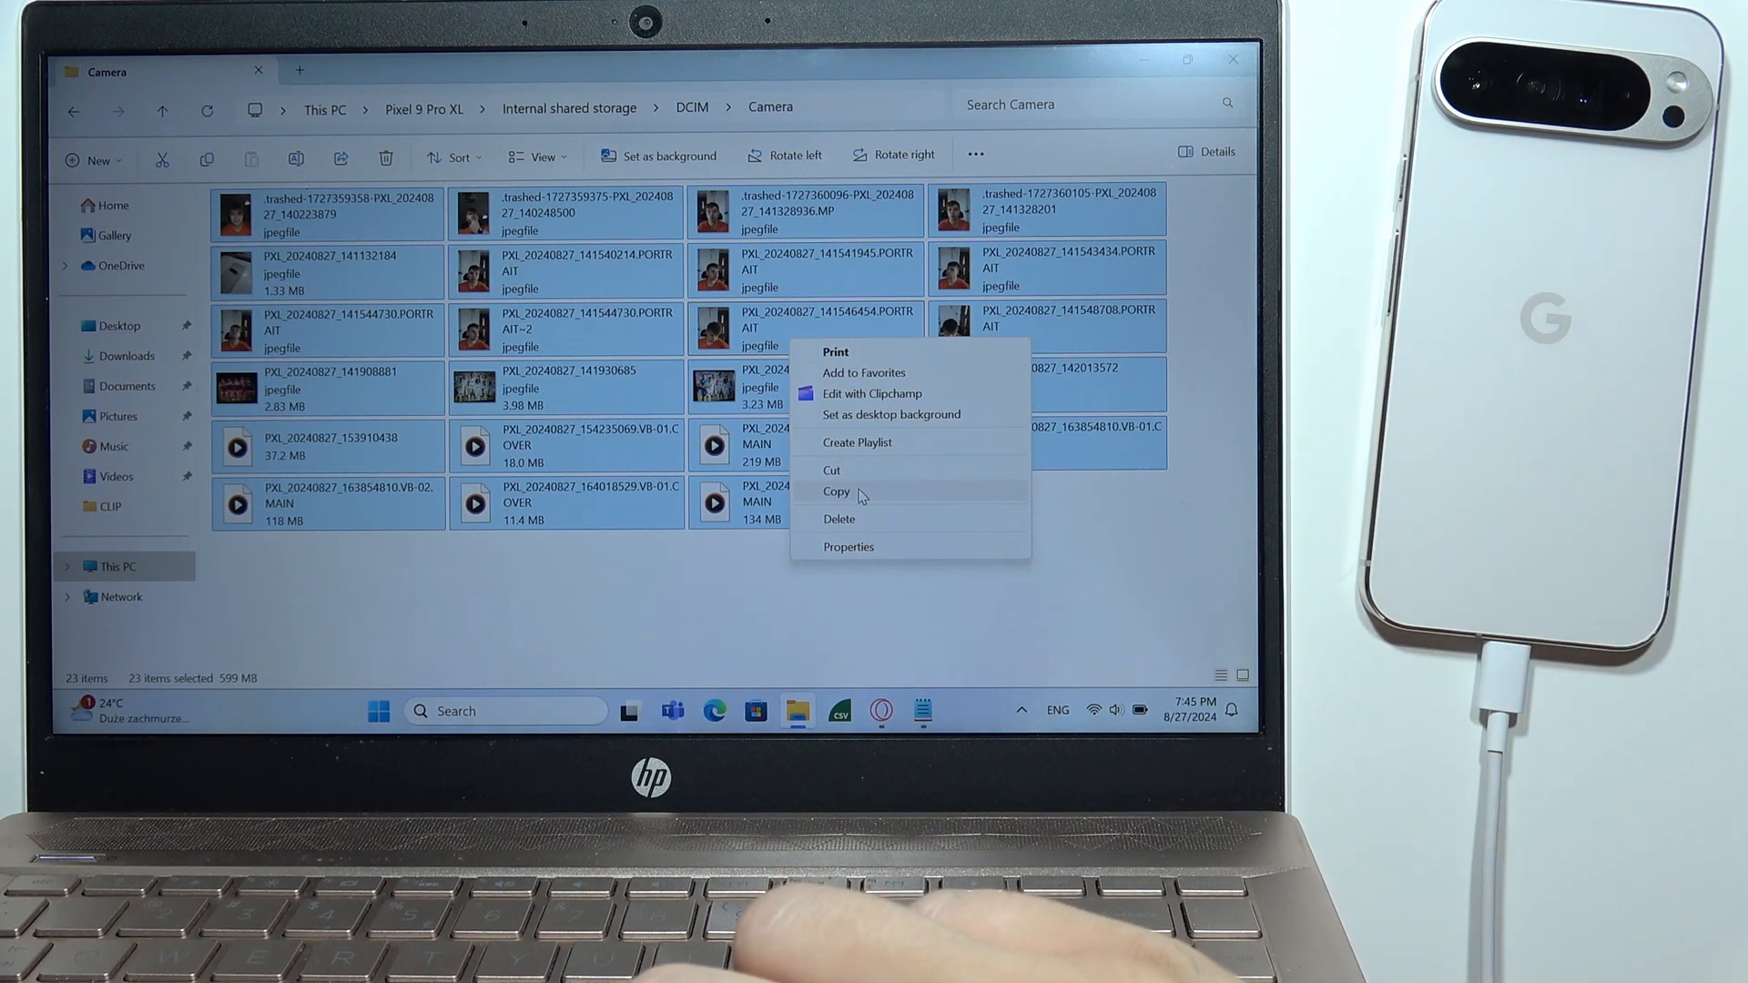
click(835, 492)
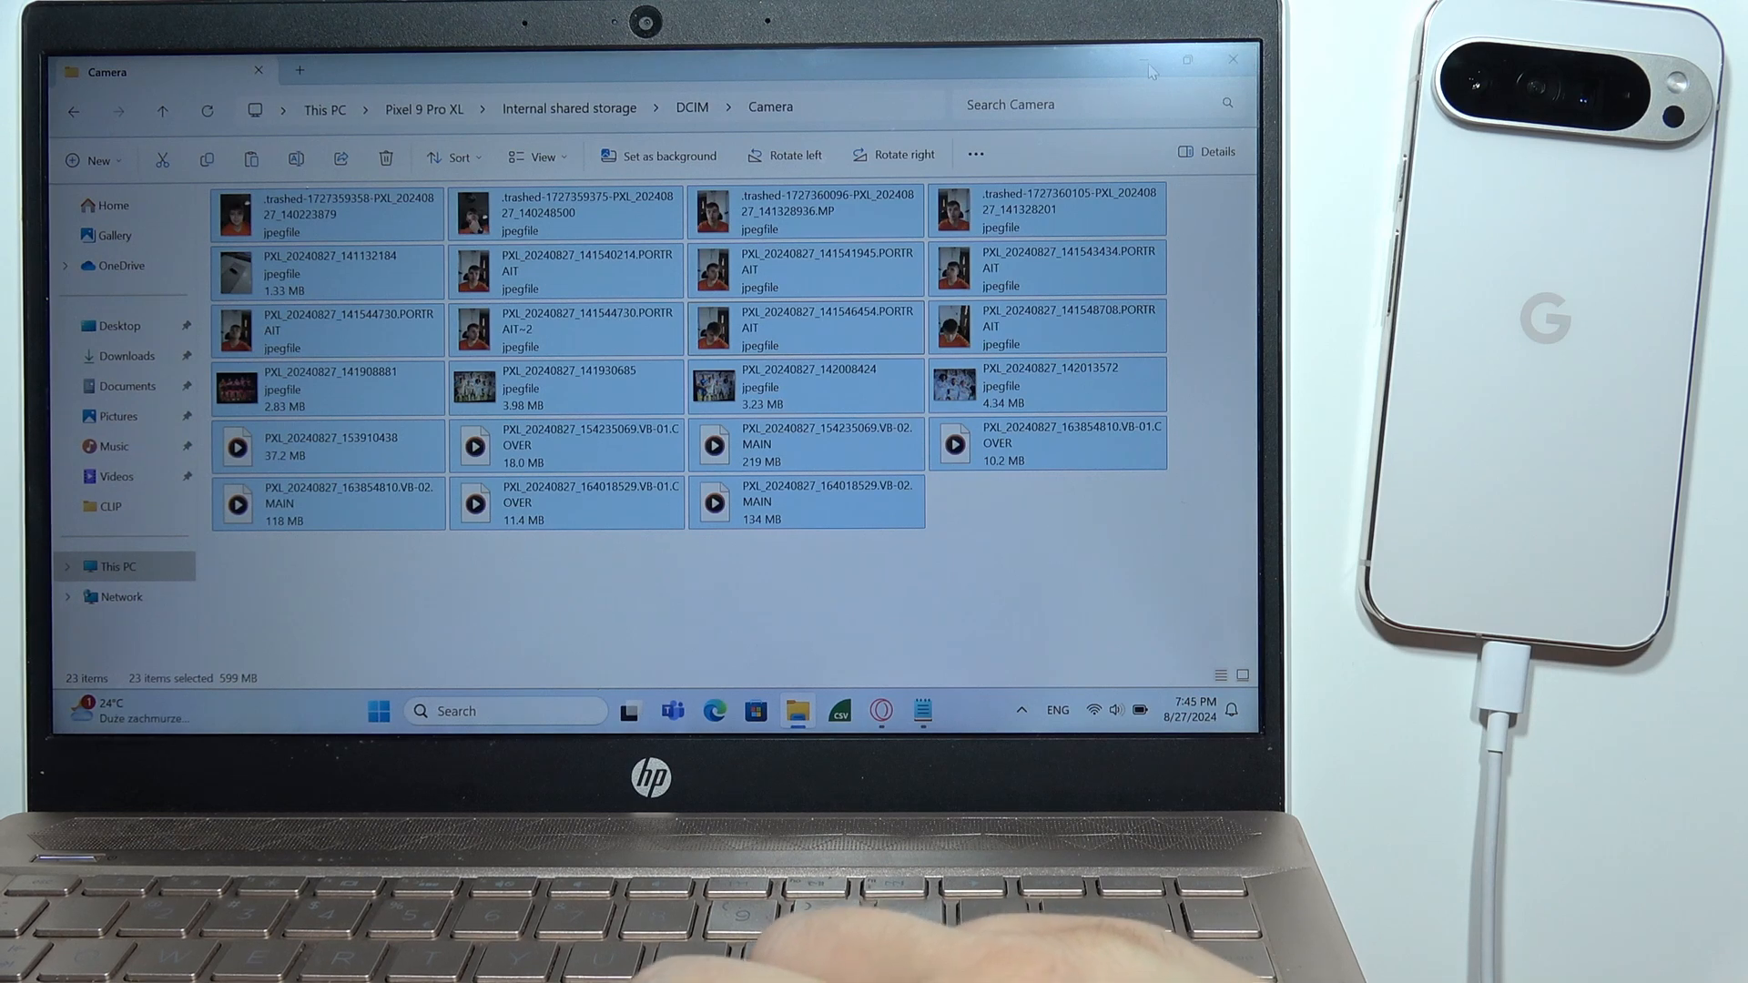
- Create a new folder named New folder on the desktop
click(1232, 58)
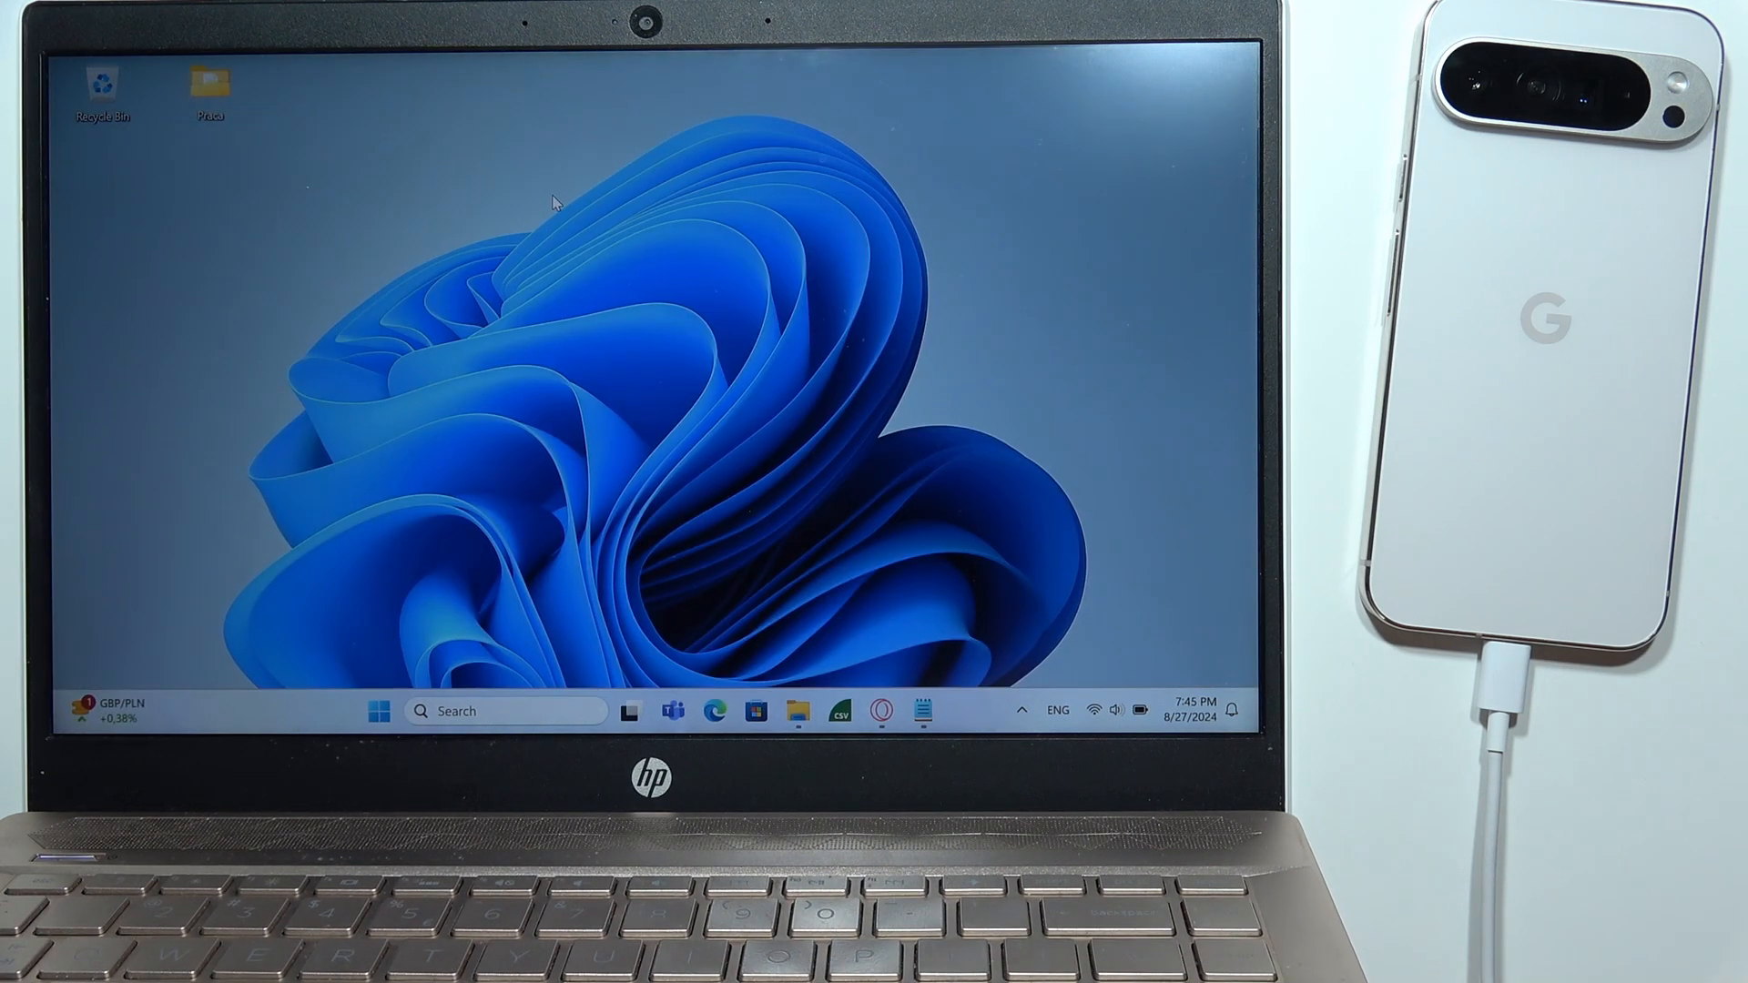
right_click(553, 202)
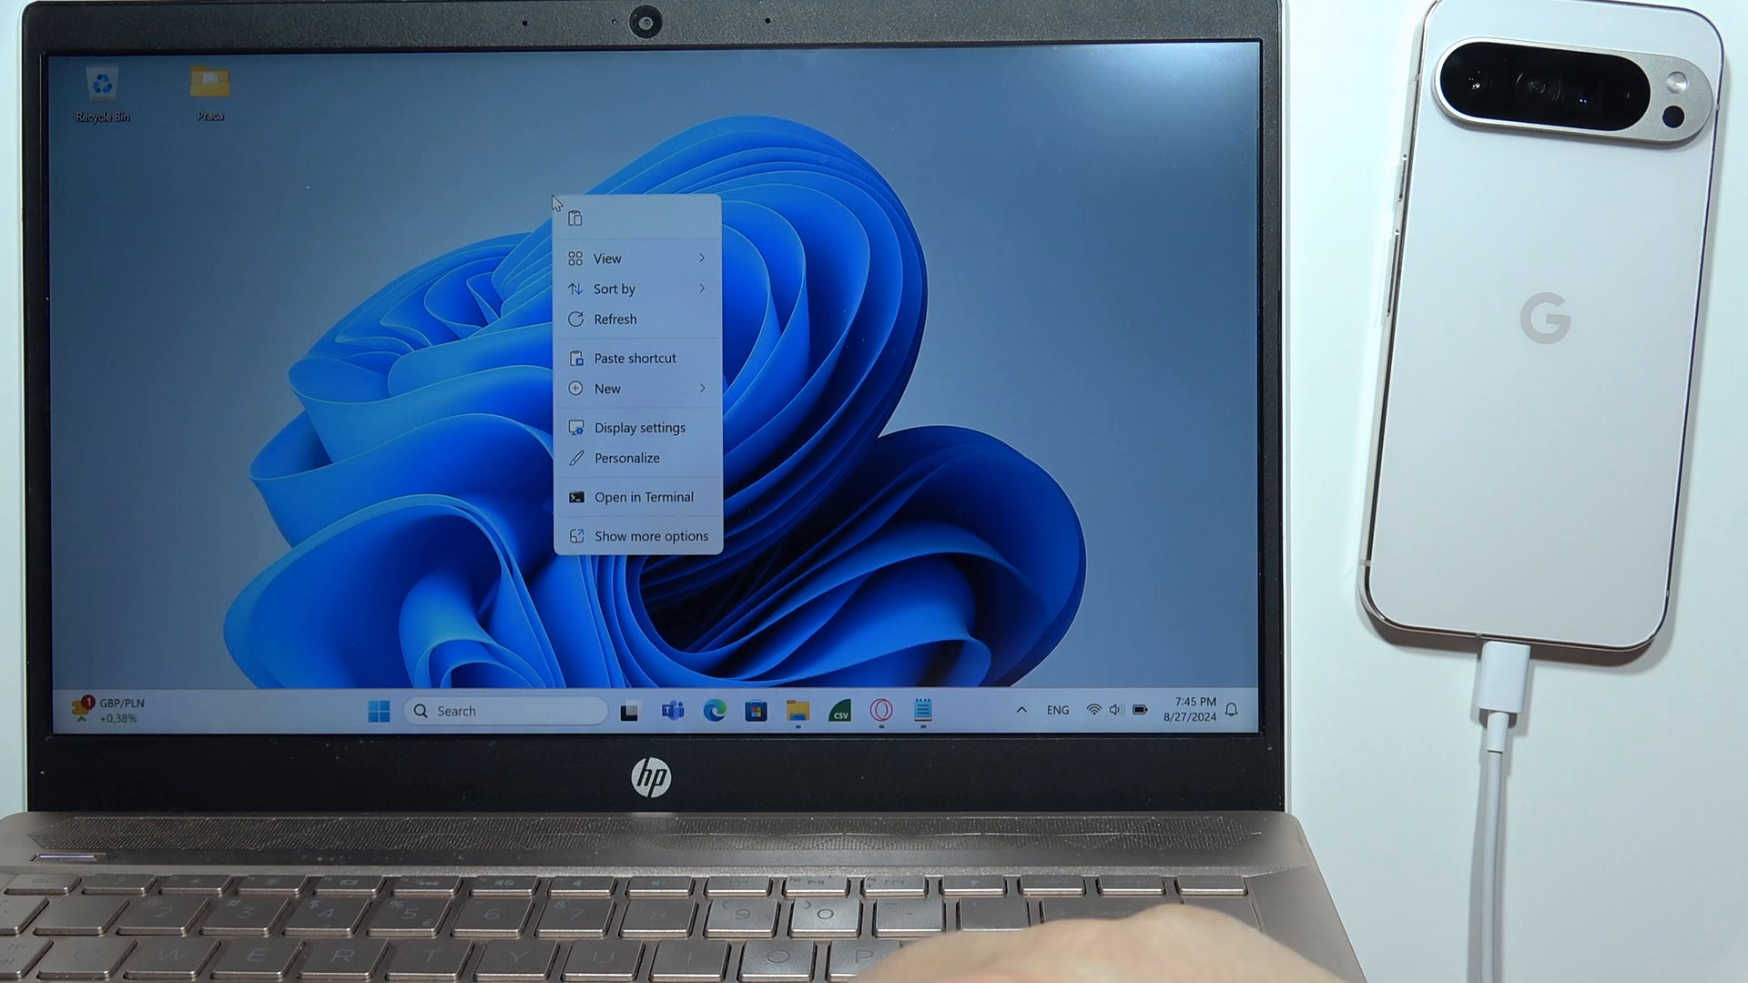
click(608, 387)
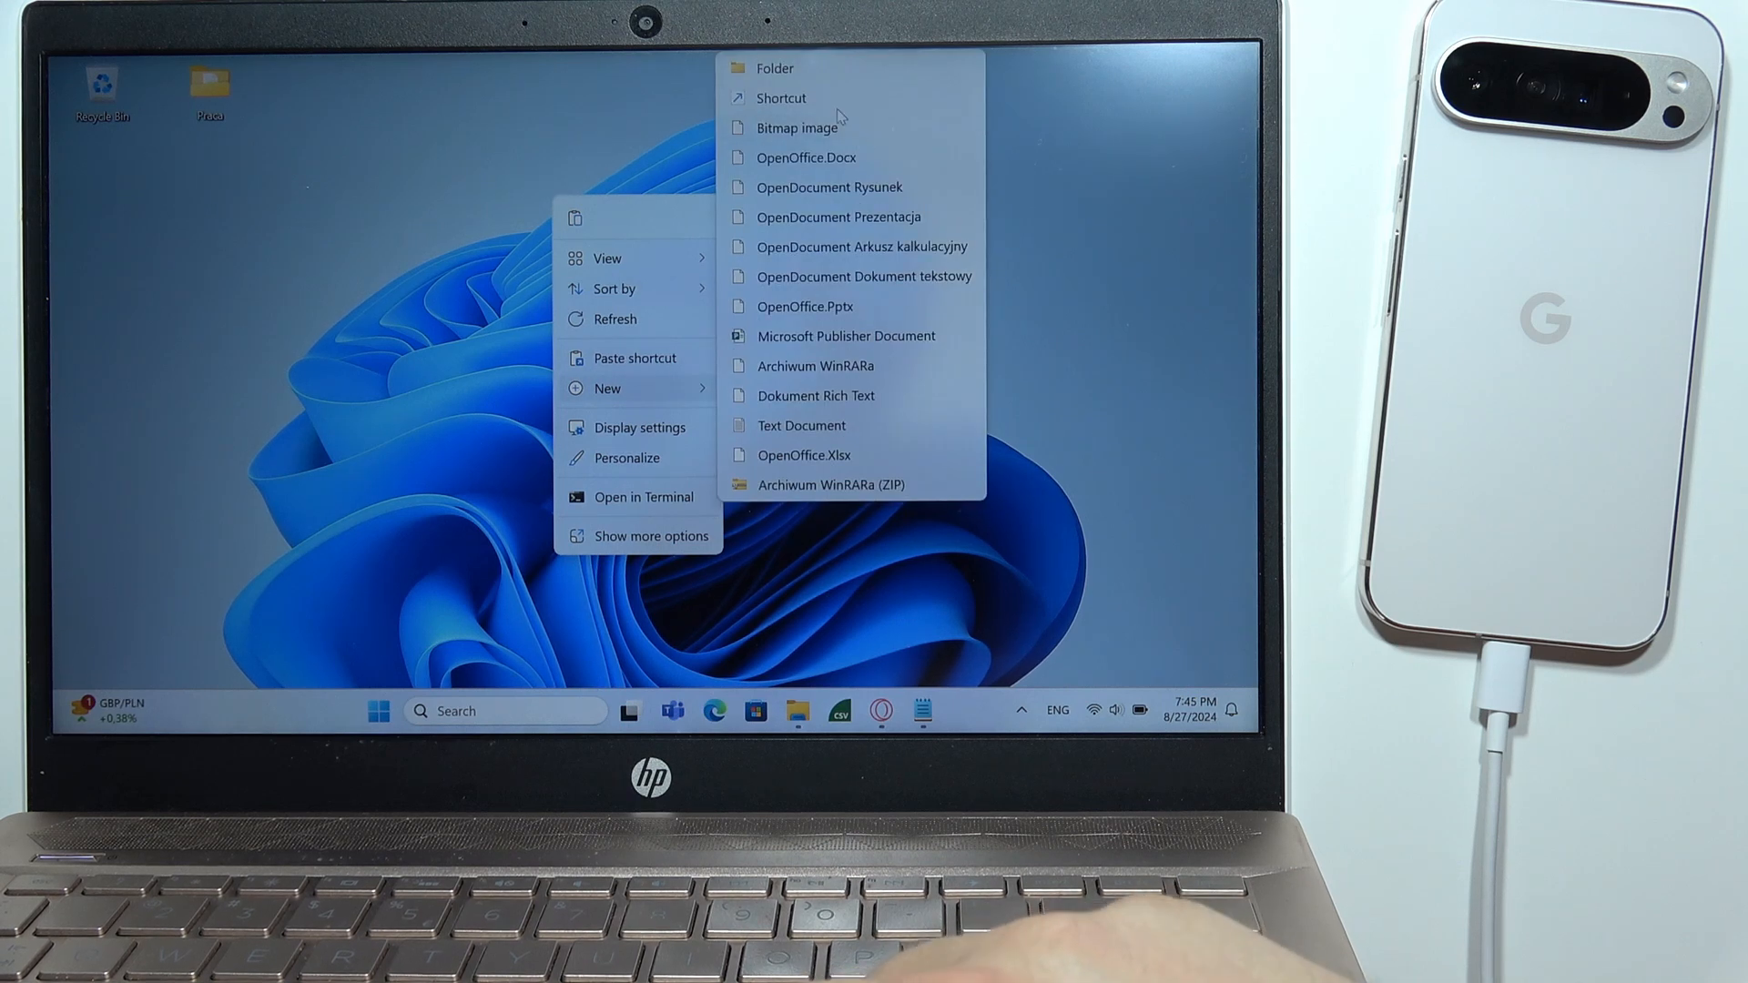
click(774, 67)
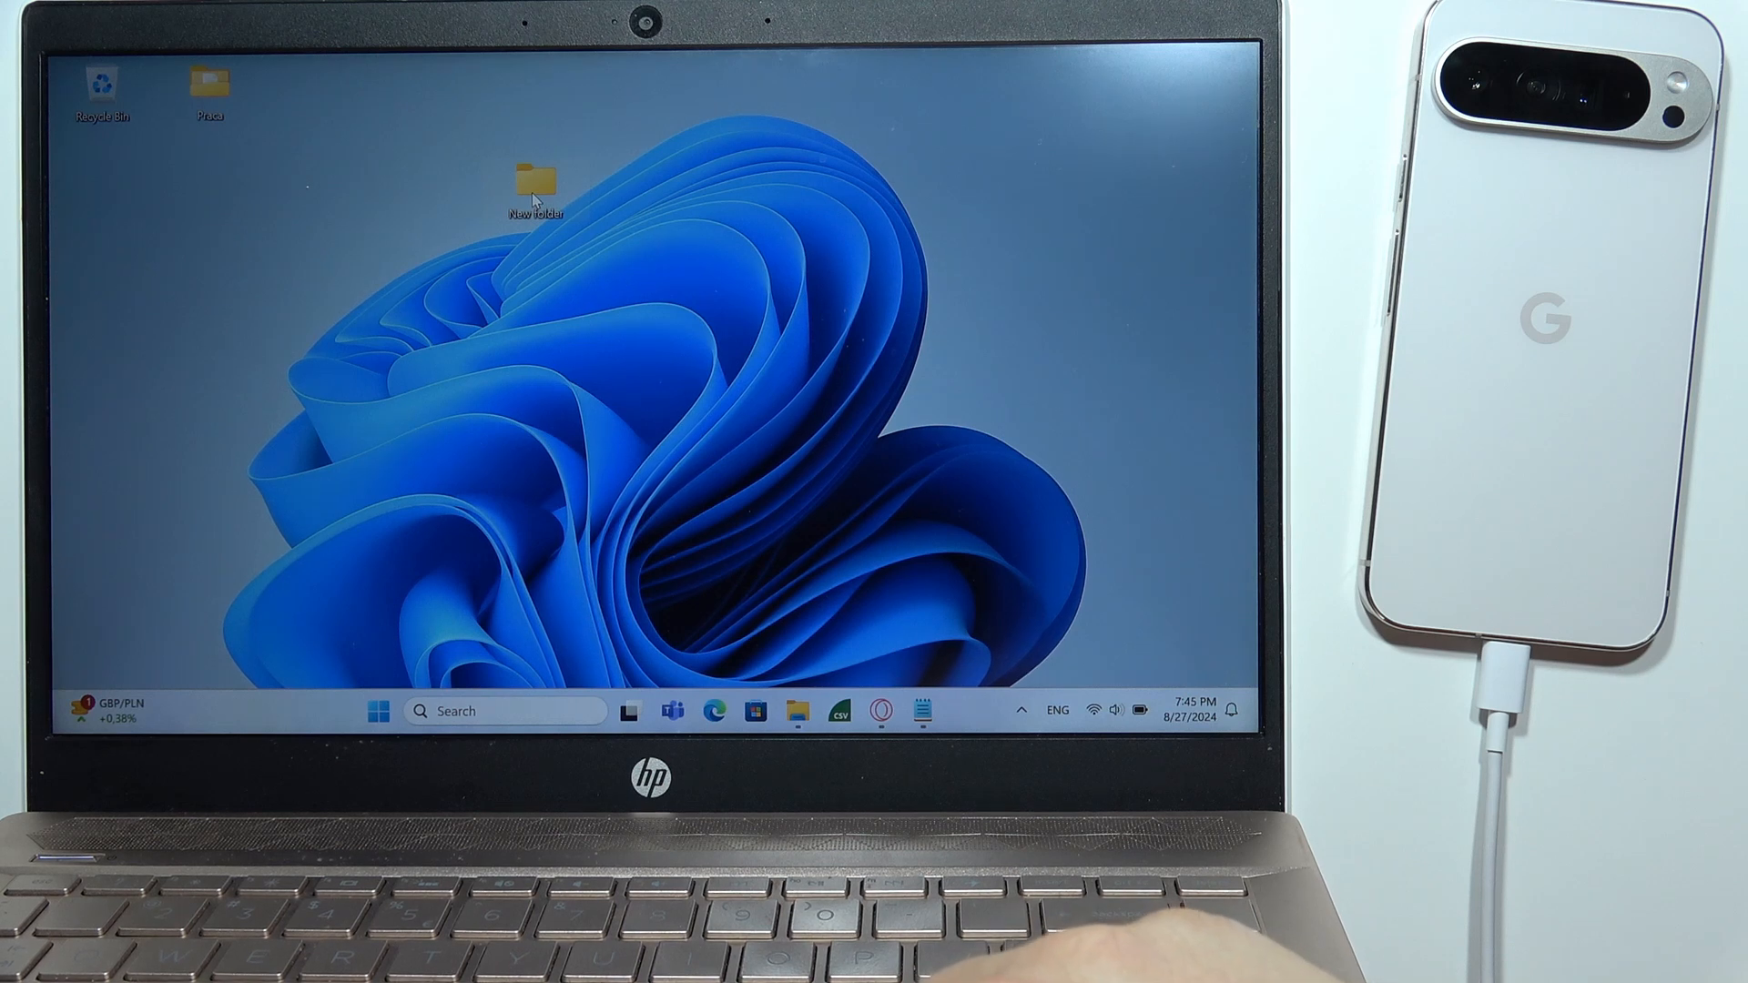
- Enter the empty New folder and bring up its context menu, ready to paste
double_click(534, 184)
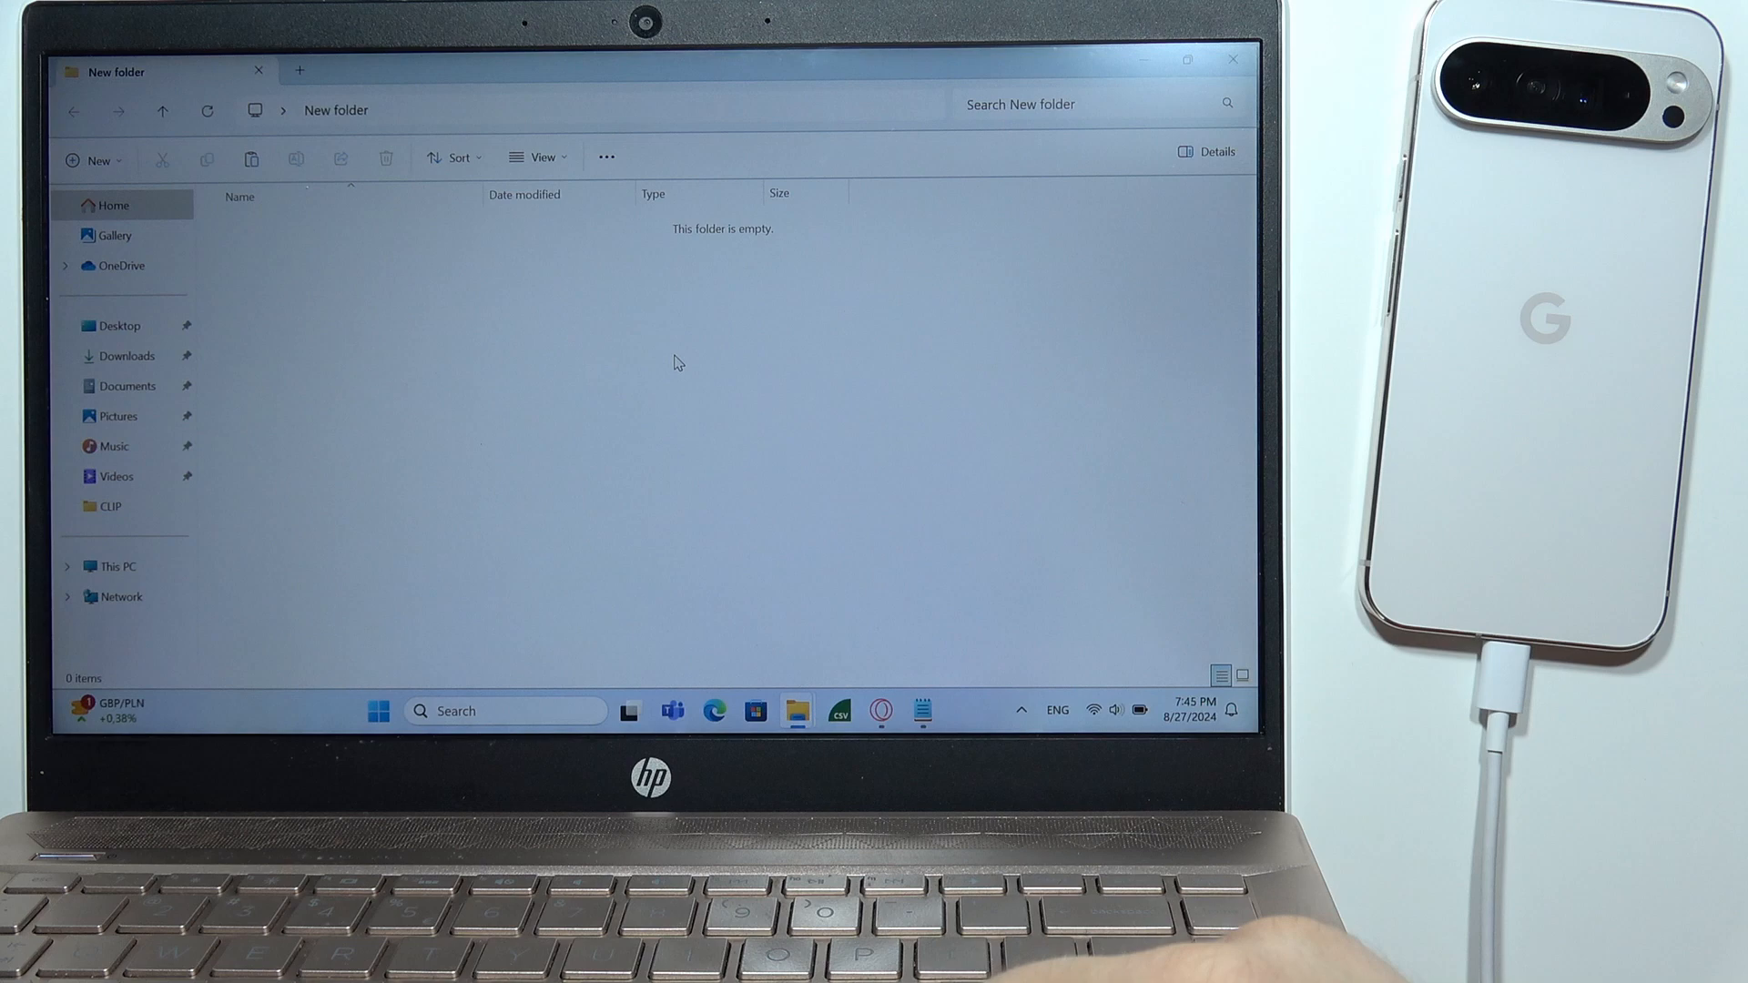
right_click(673, 360)
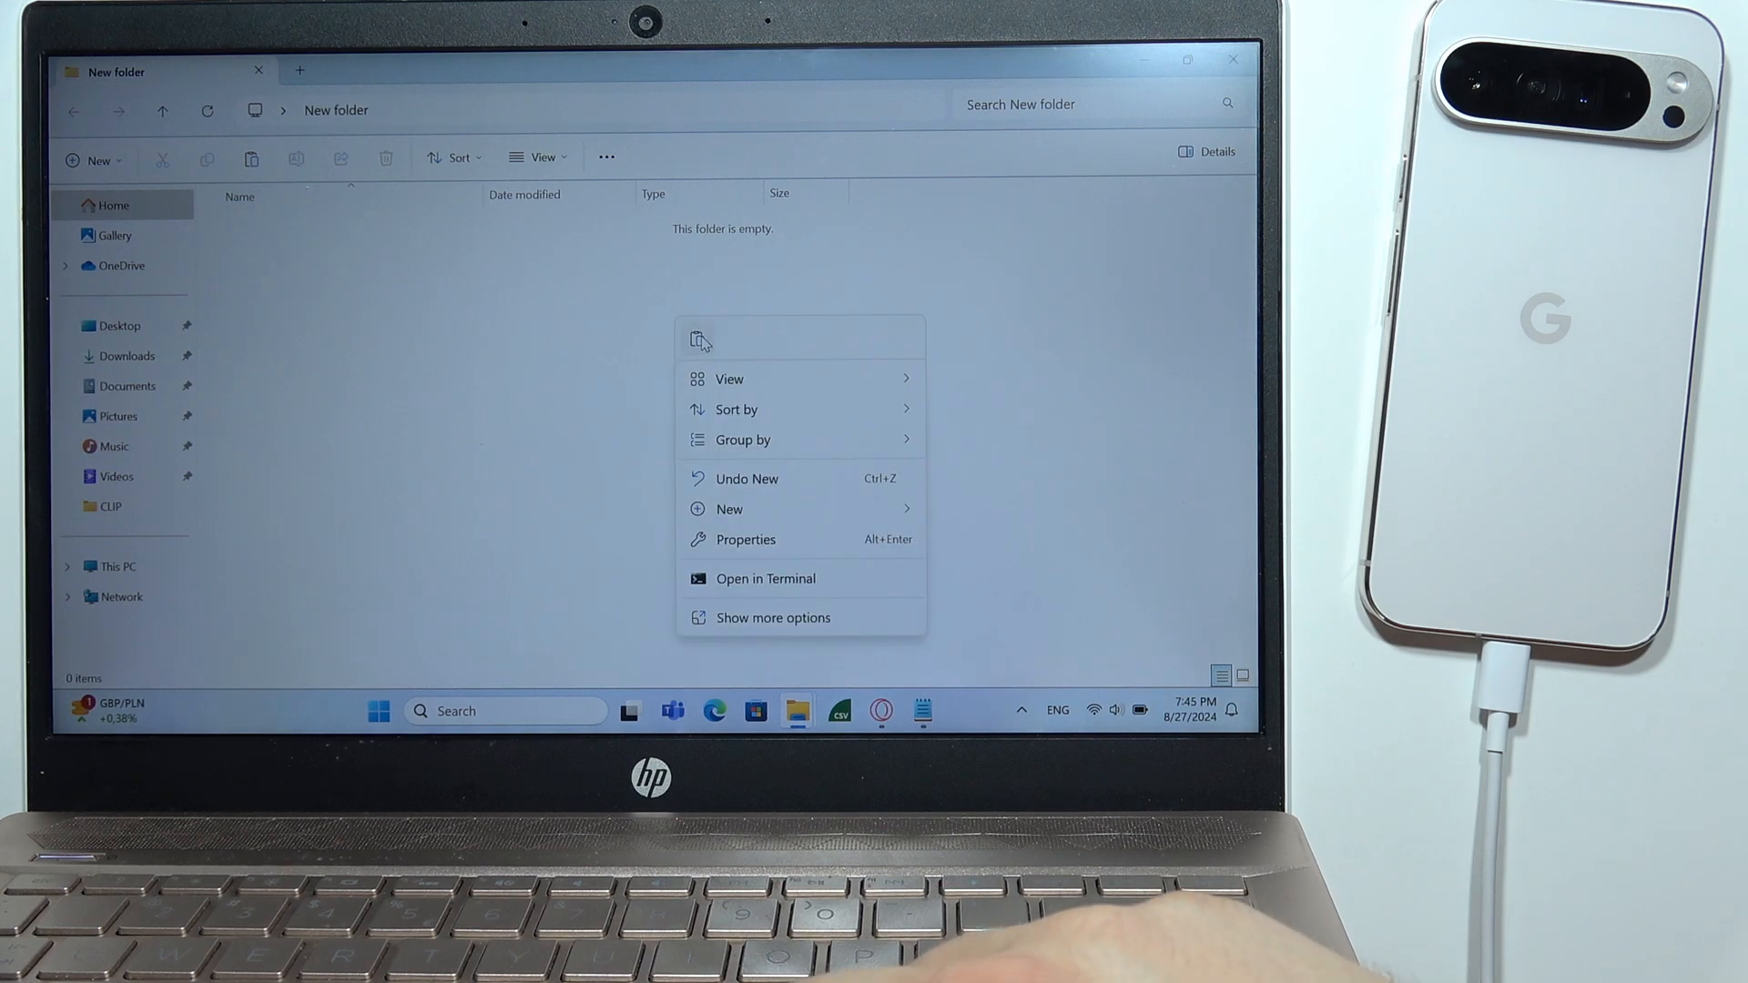